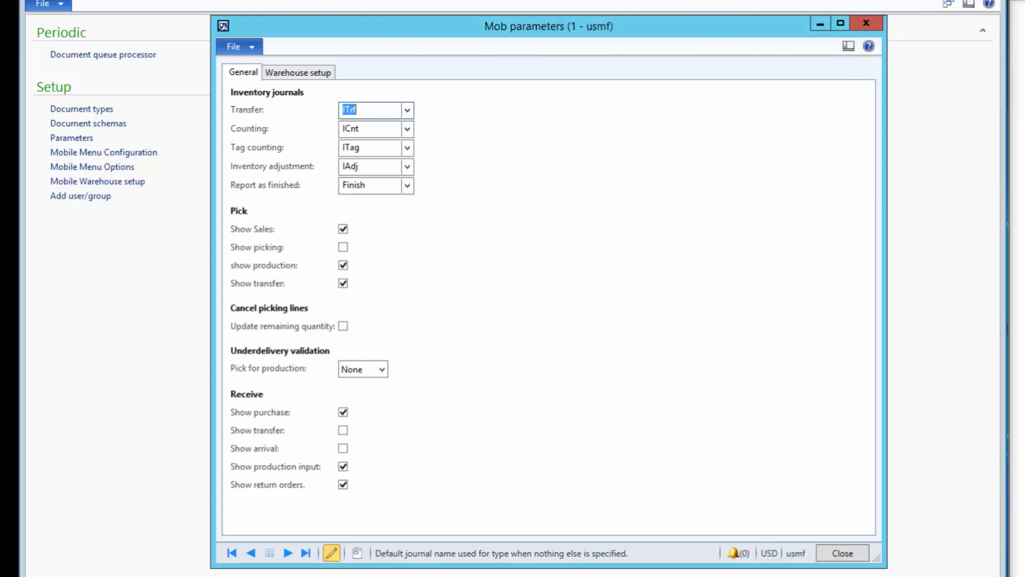
# Step: Enable Overwrite default and Show arrival for warehouse 22, then close Mob parameters
pyautogui.click(298, 72)
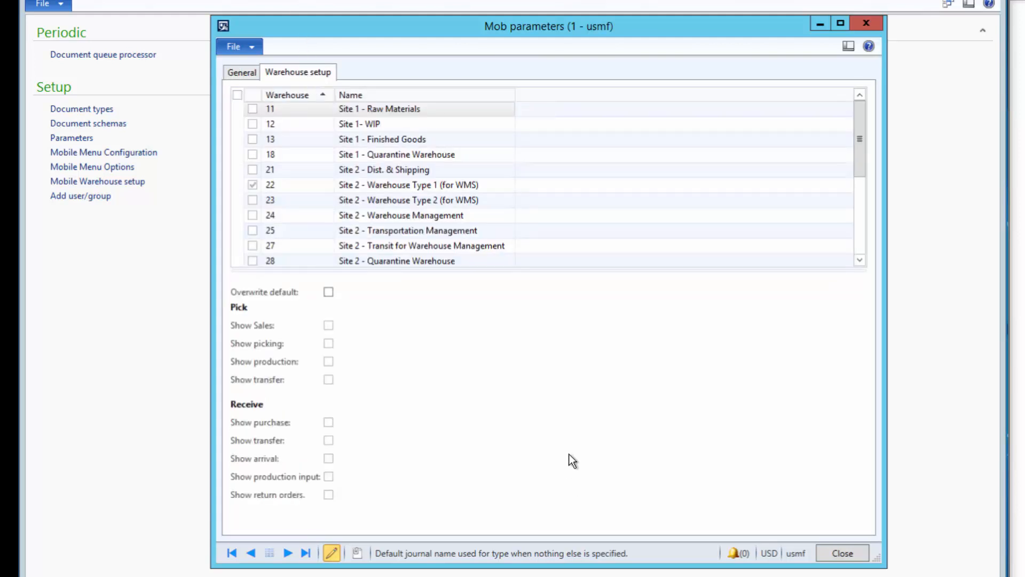
pyautogui.click(243, 72)
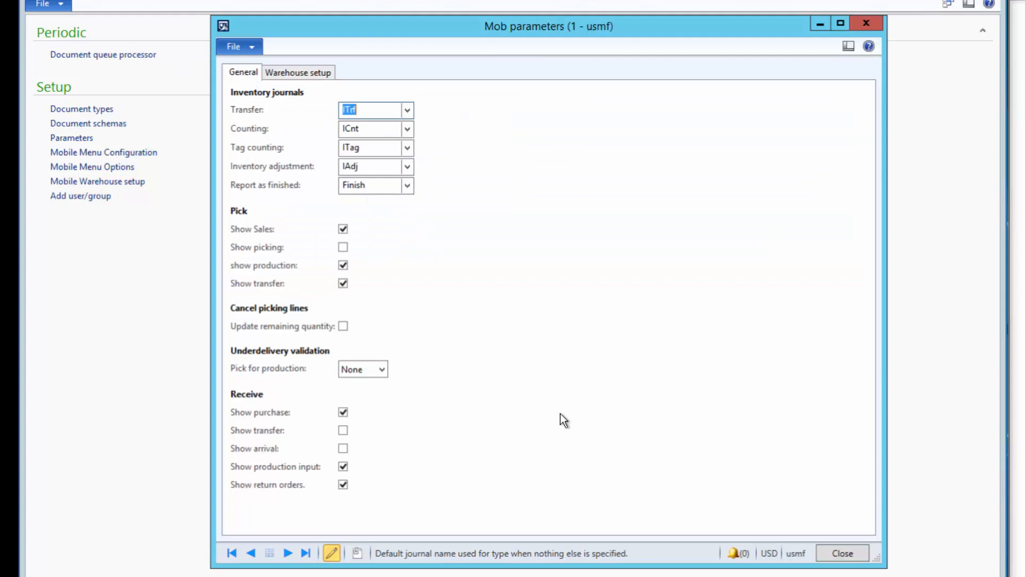
pyautogui.moveTo(230, 429)
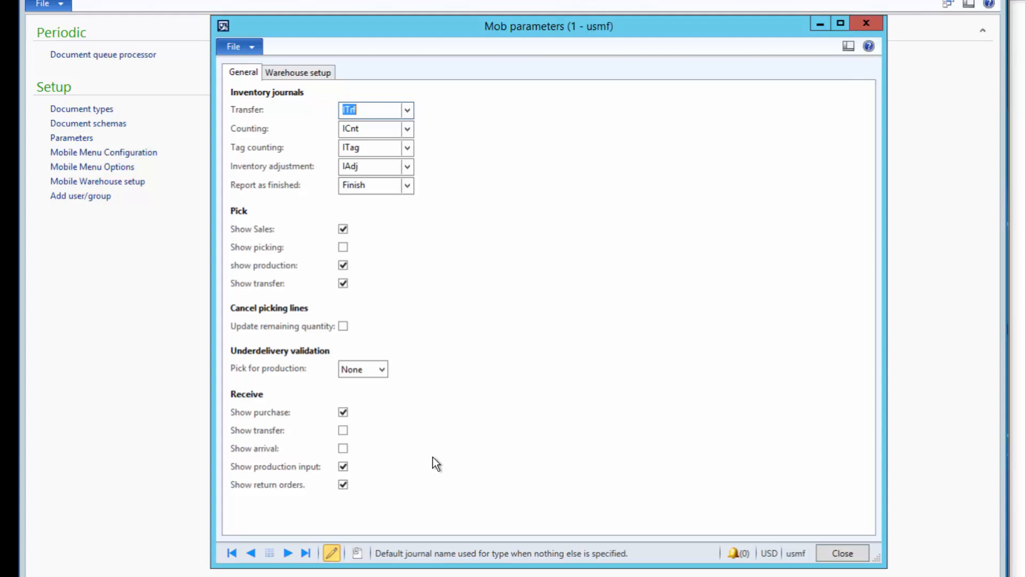
pyautogui.moveTo(261, 428)
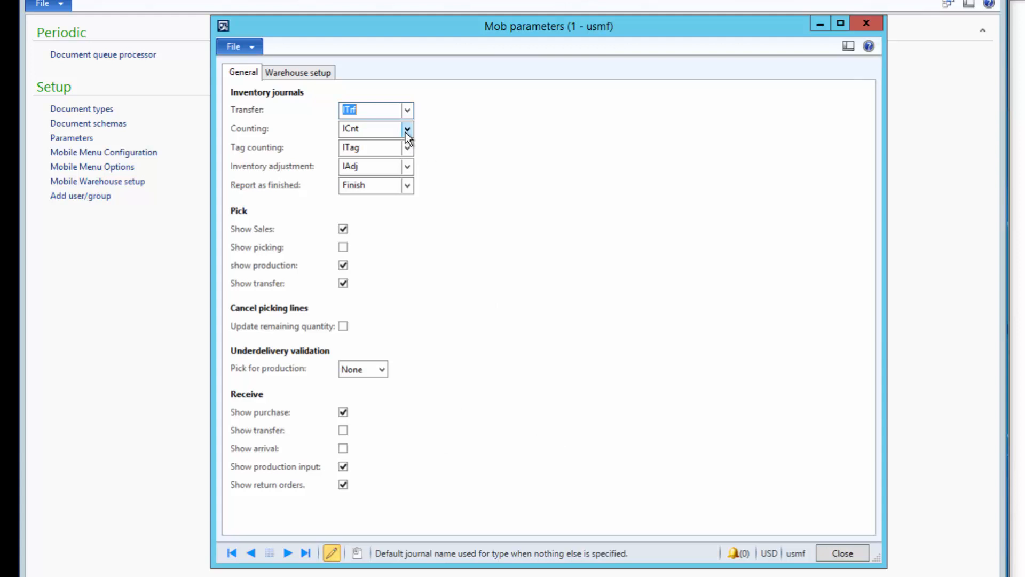
pyautogui.click(298, 72)
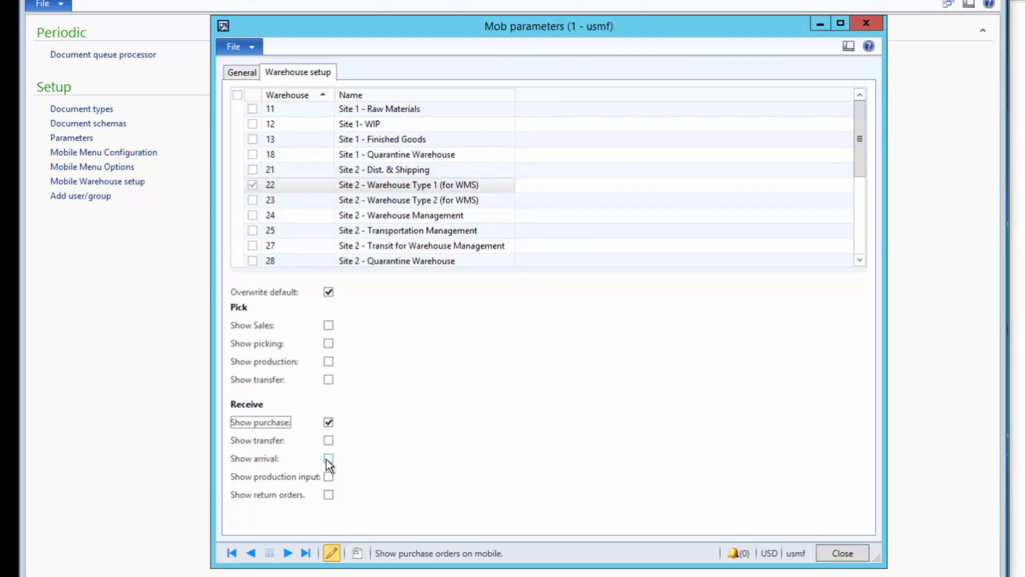
pyautogui.click(329, 458)
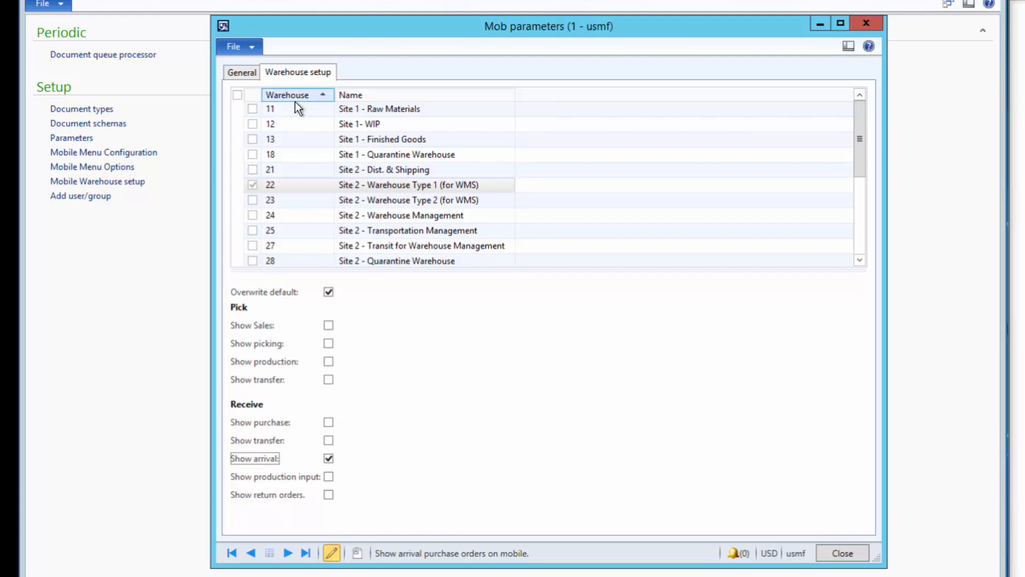
pyautogui.click(243, 72)
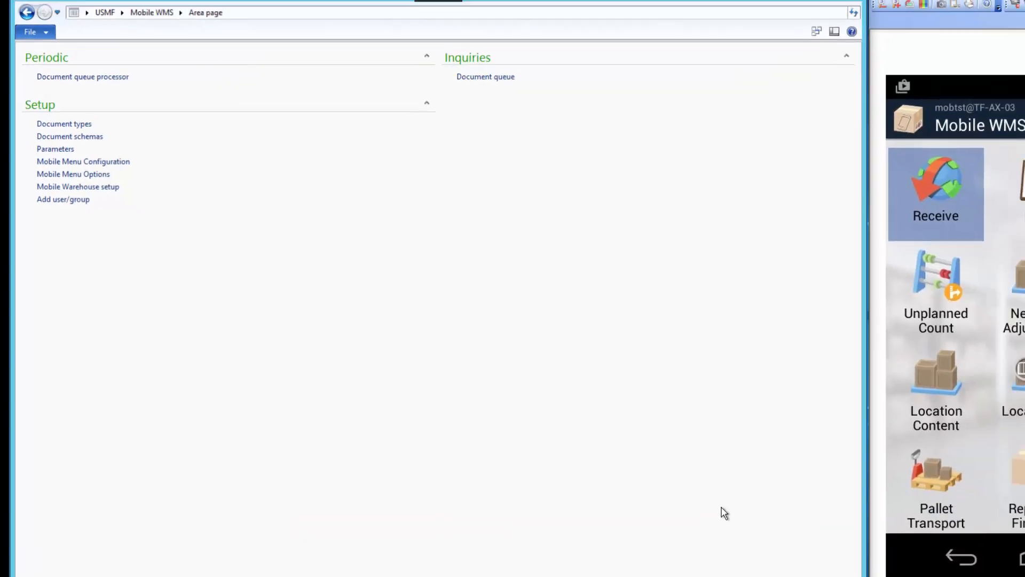
# Step: Review purchase order 000116's three lines in All purchase orders, then switch to Inventory management
pyautogui.click(95, 44)
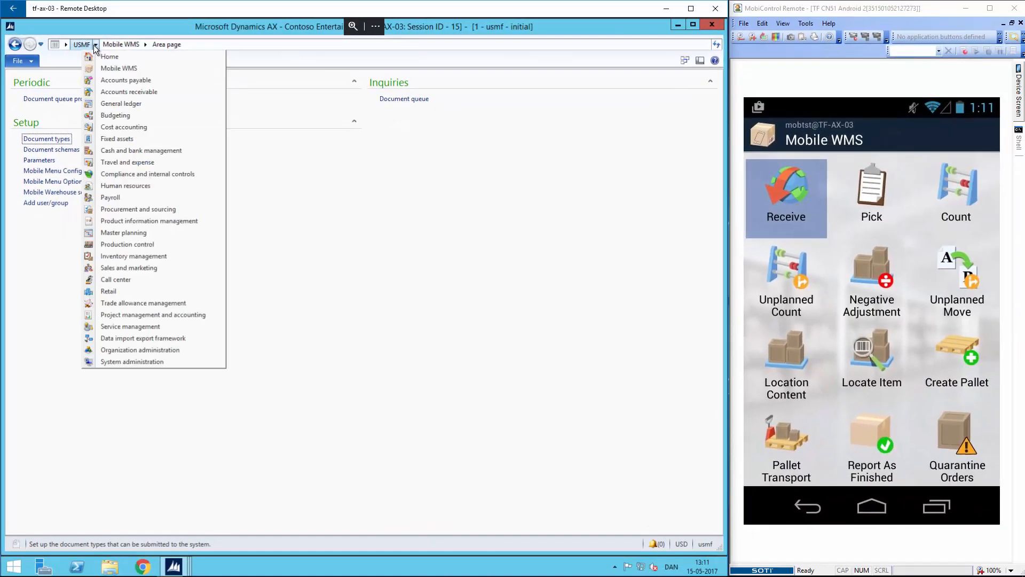
pyautogui.click(126, 80)
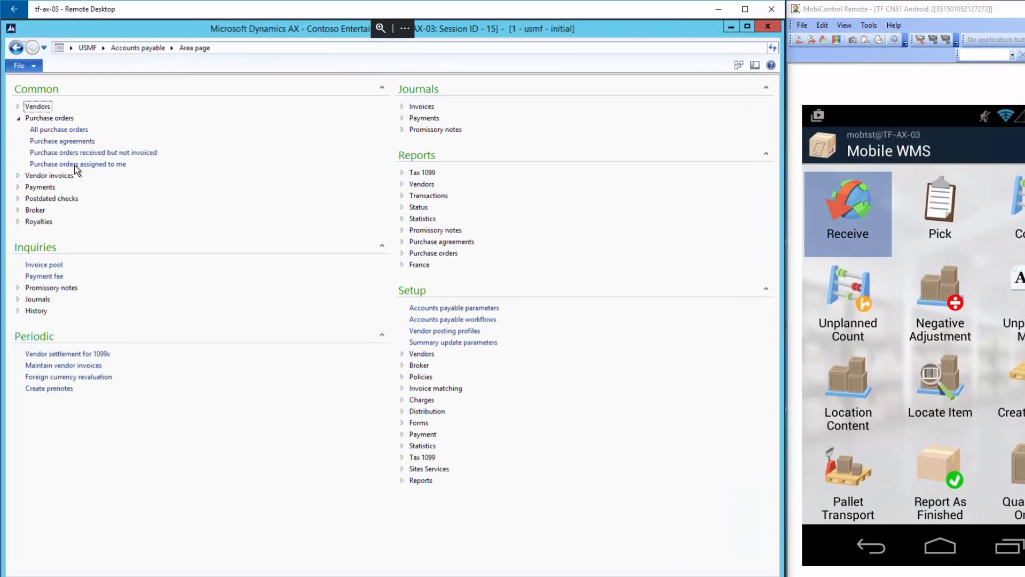
pyautogui.click(58, 128)
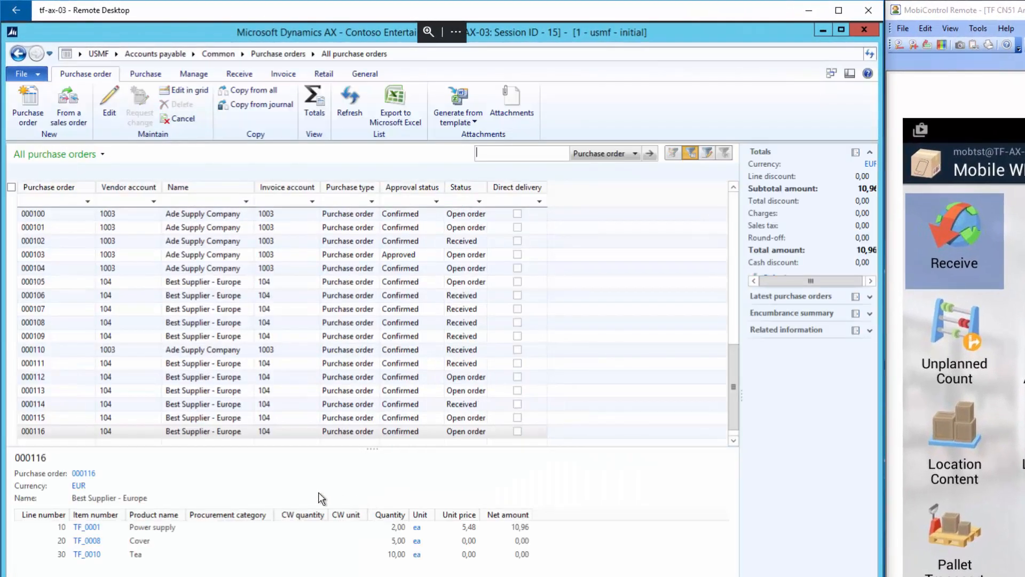
pyautogui.click(77, 431)
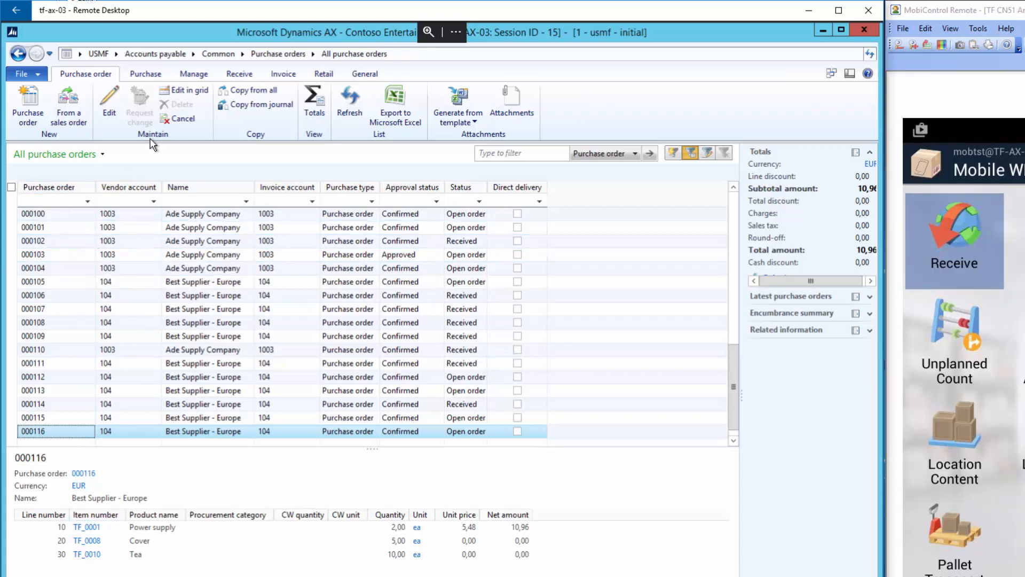
pyautogui.click(145, 73)
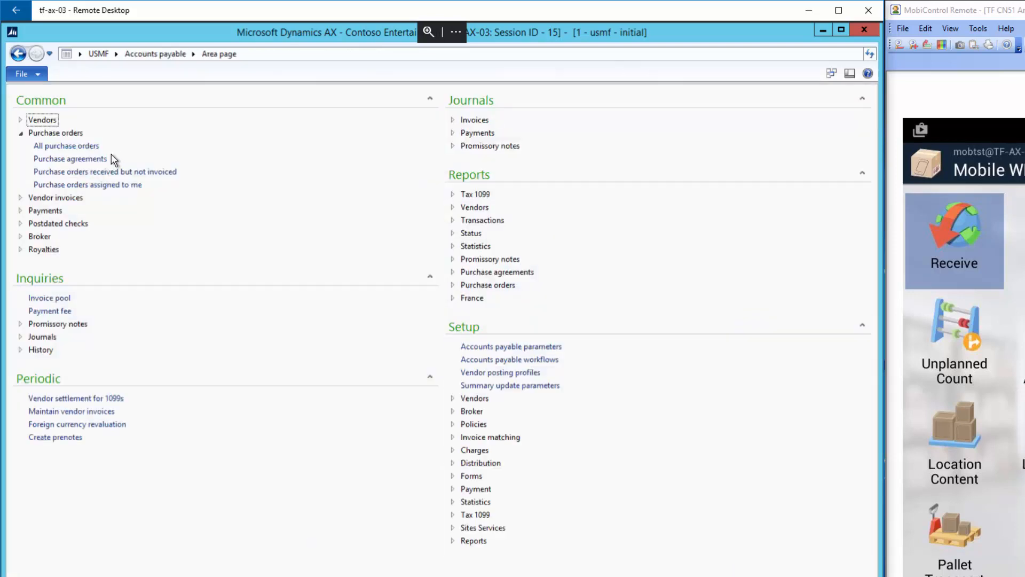
pyautogui.click(115, 53)
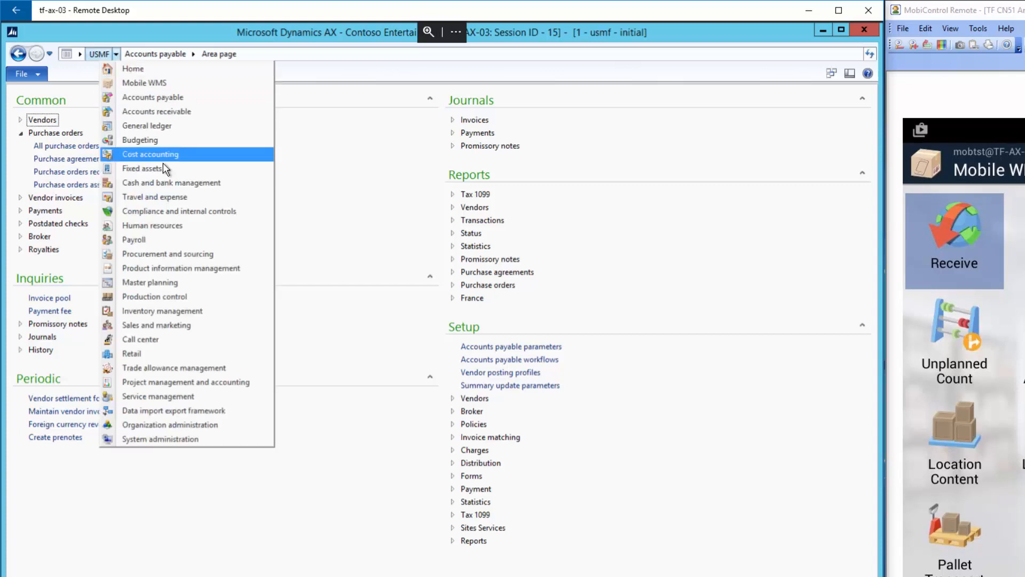
pyautogui.click(163, 310)
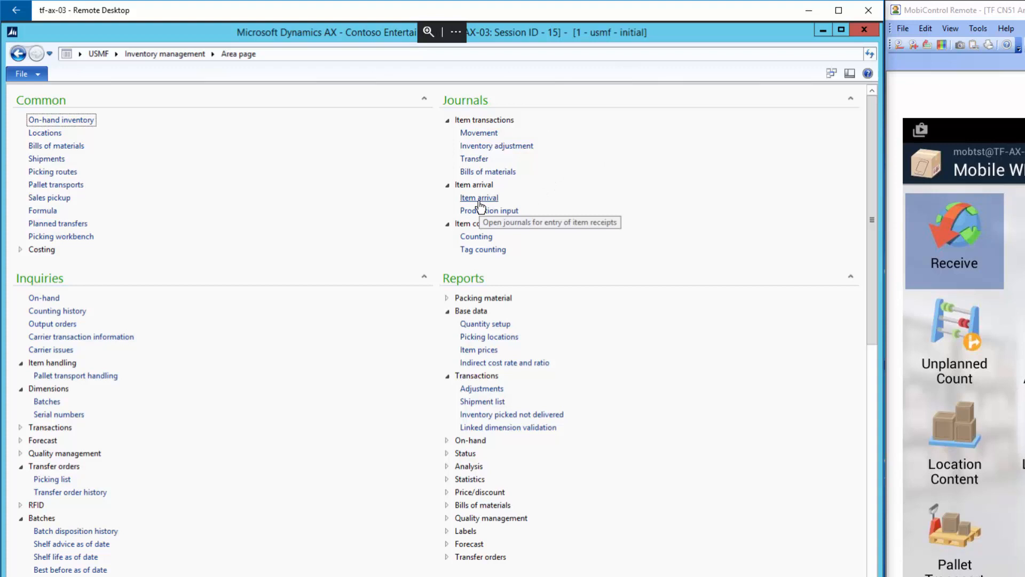
# Step: Create a new WArr warehouse arrival journal and show its default values
pyautogui.click(478, 198)
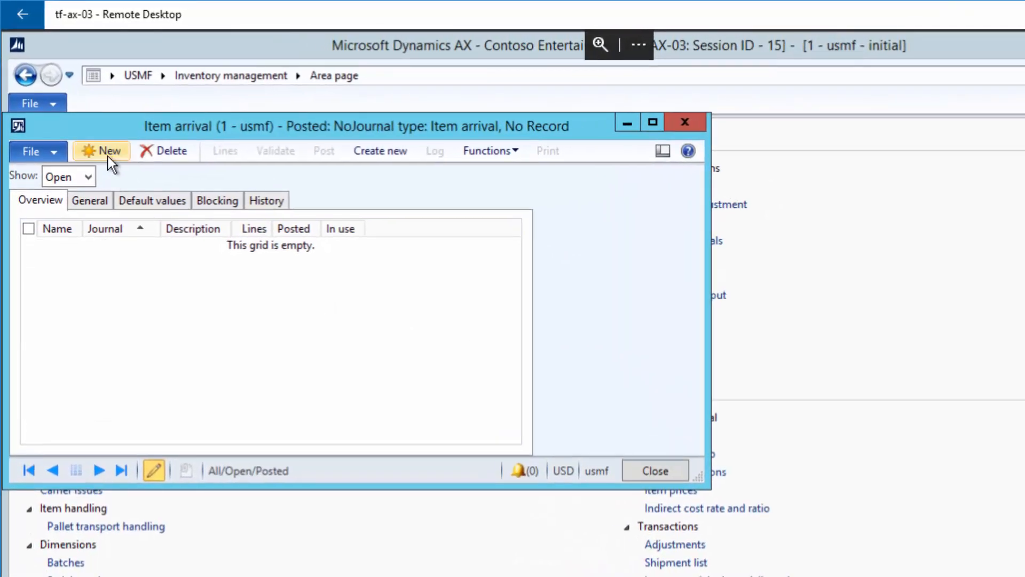
pyautogui.click(101, 151)
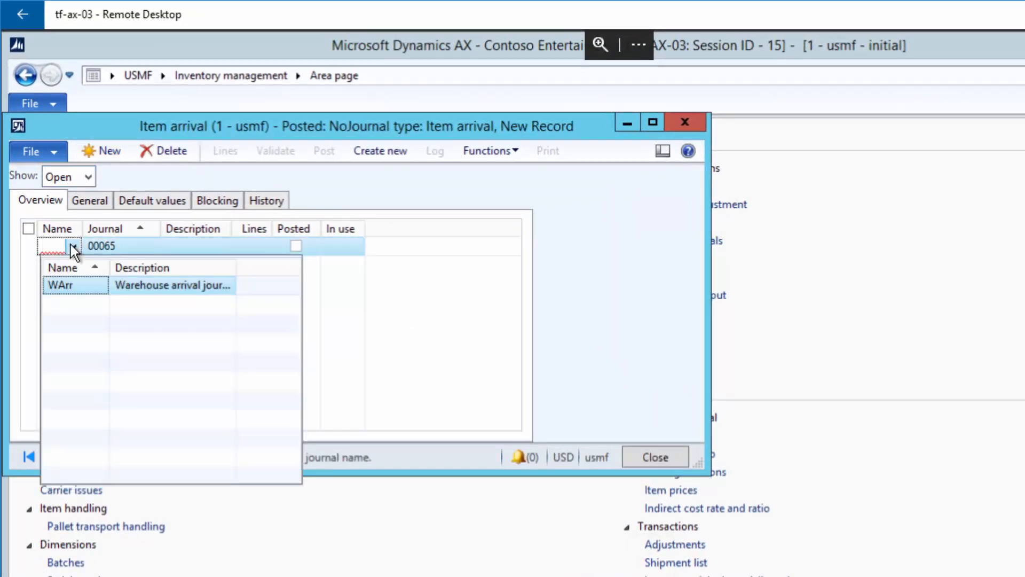
pyautogui.click(59, 285)
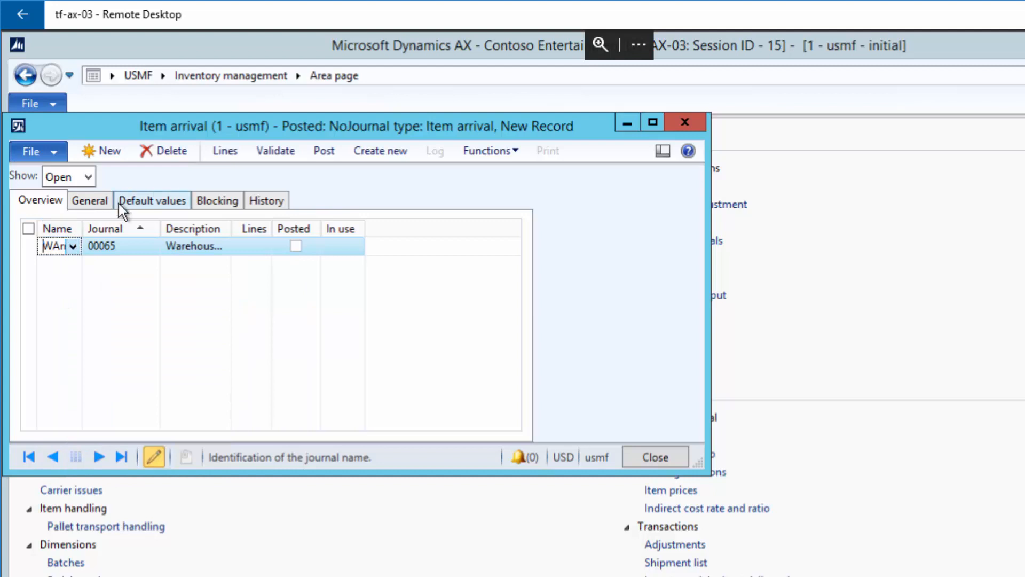
pyautogui.click(151, 200)
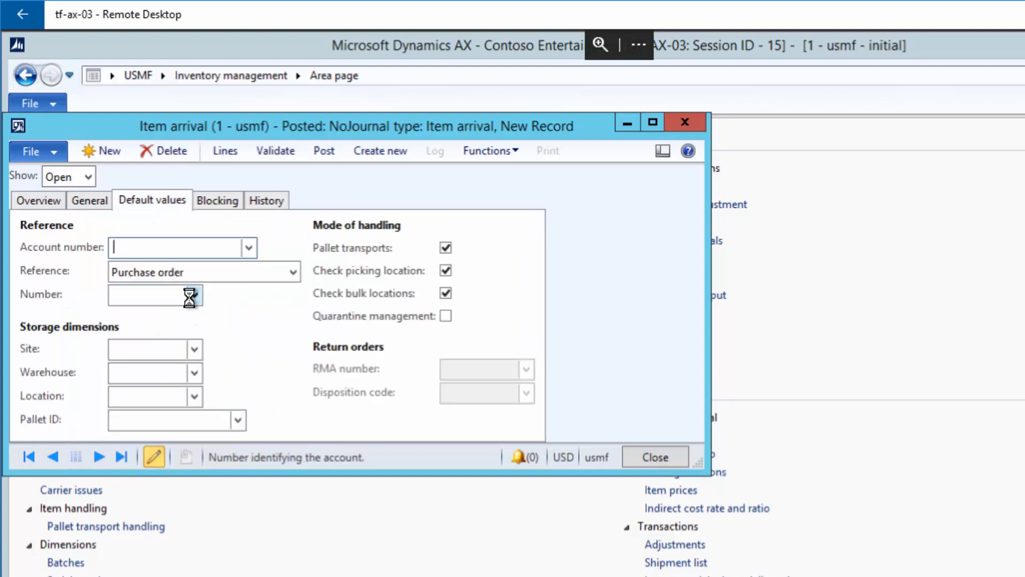
# Step: Set defaults to purchase order 000116, site 2, warehouse 22, and request journal line creation
pyautogui.click(193, 295)
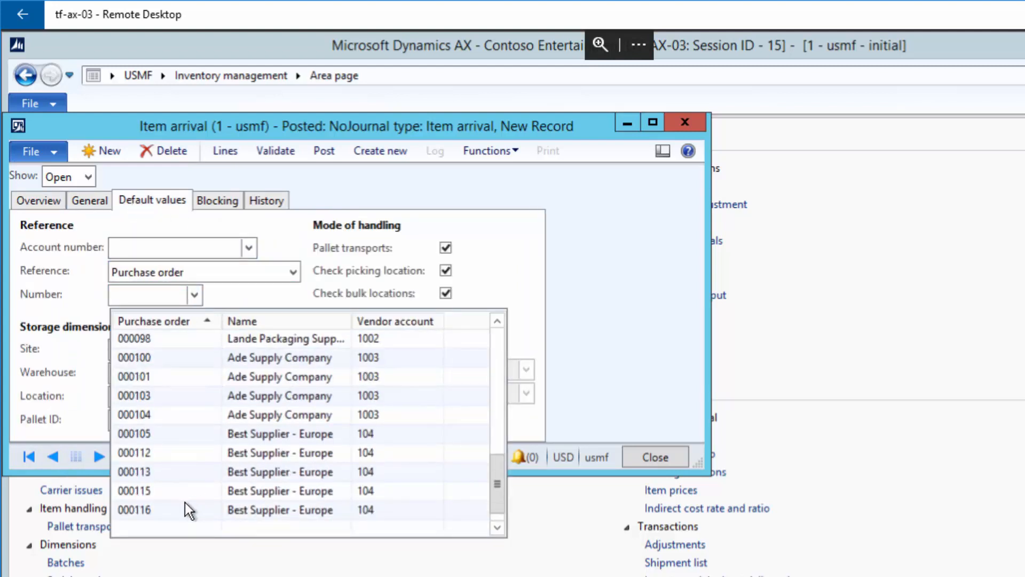
pyautogui.click(135, 509)
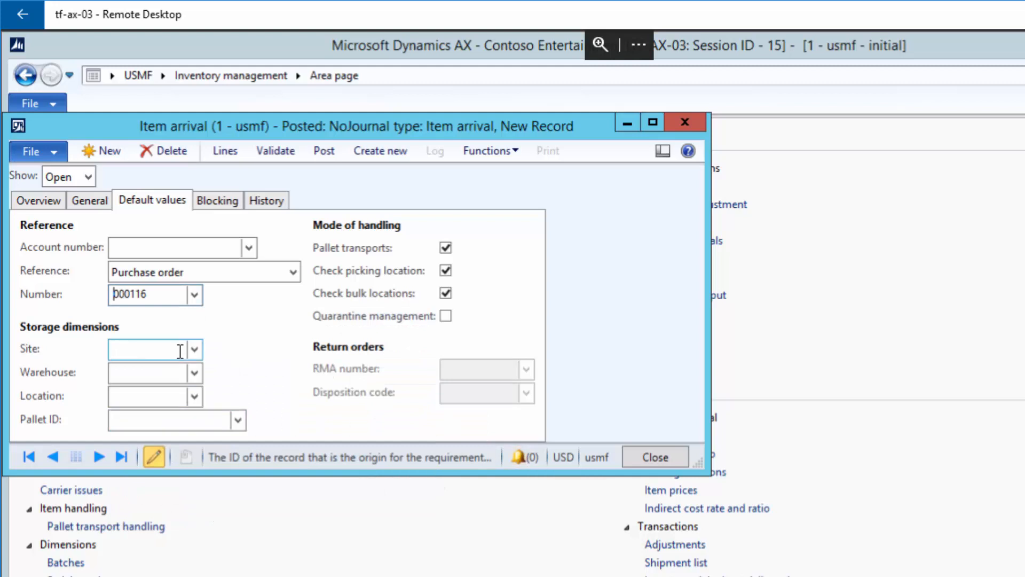
pyautogui.click(154, 349)
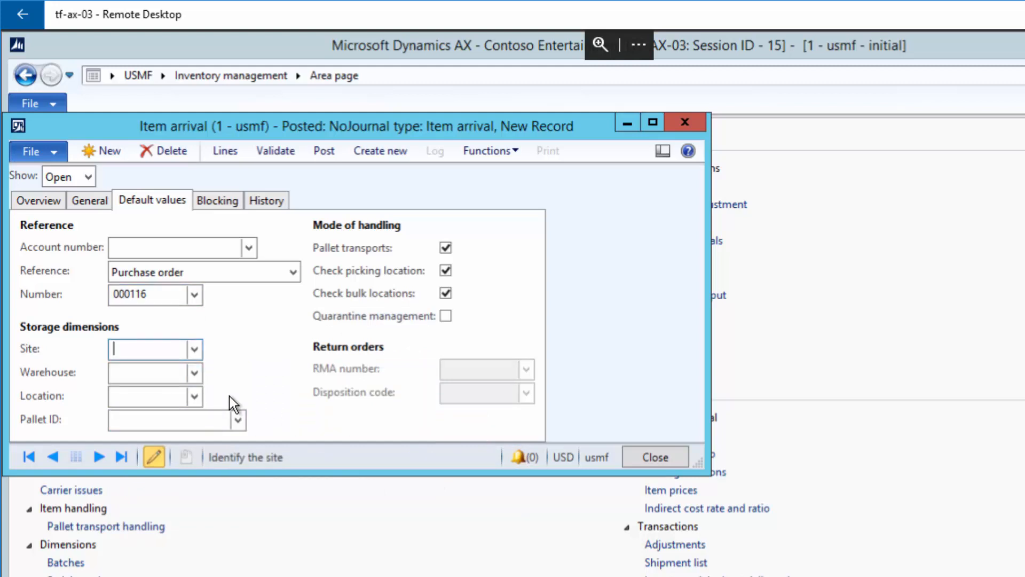
pyautogui.write('2')
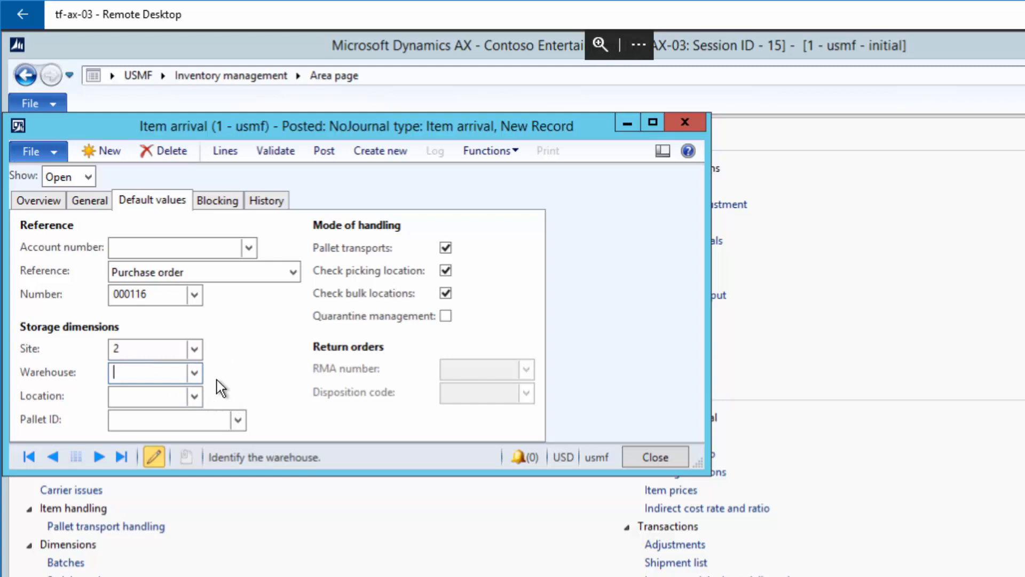
pyautogui.write('22')
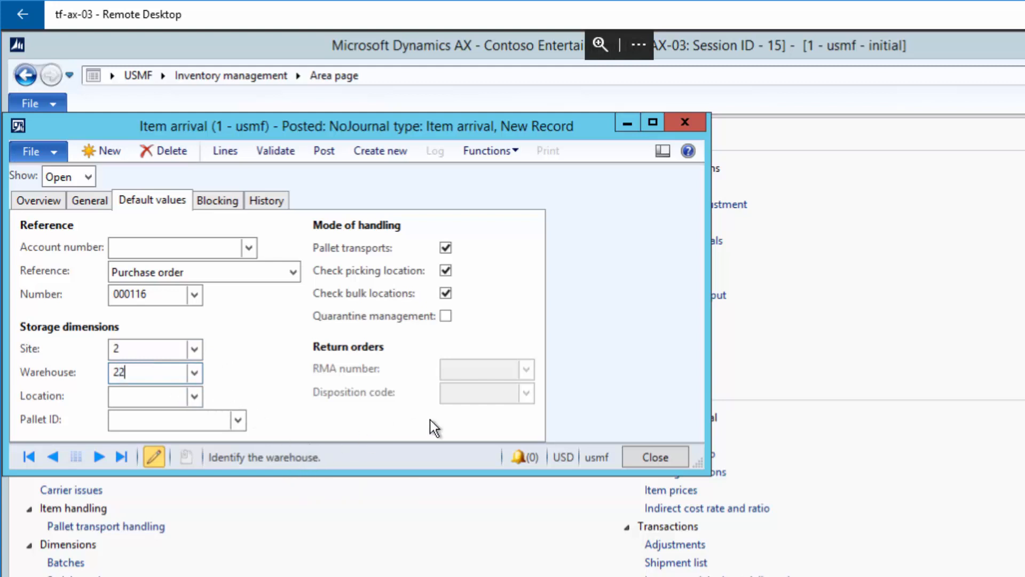
pyautogui.click(489, 151)
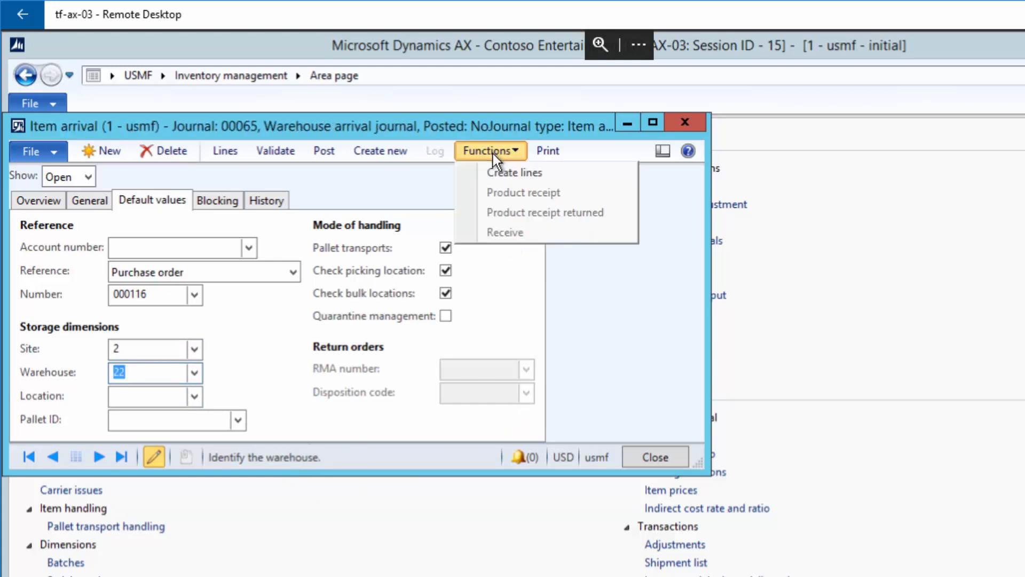
pyautogui.click(515, 172)
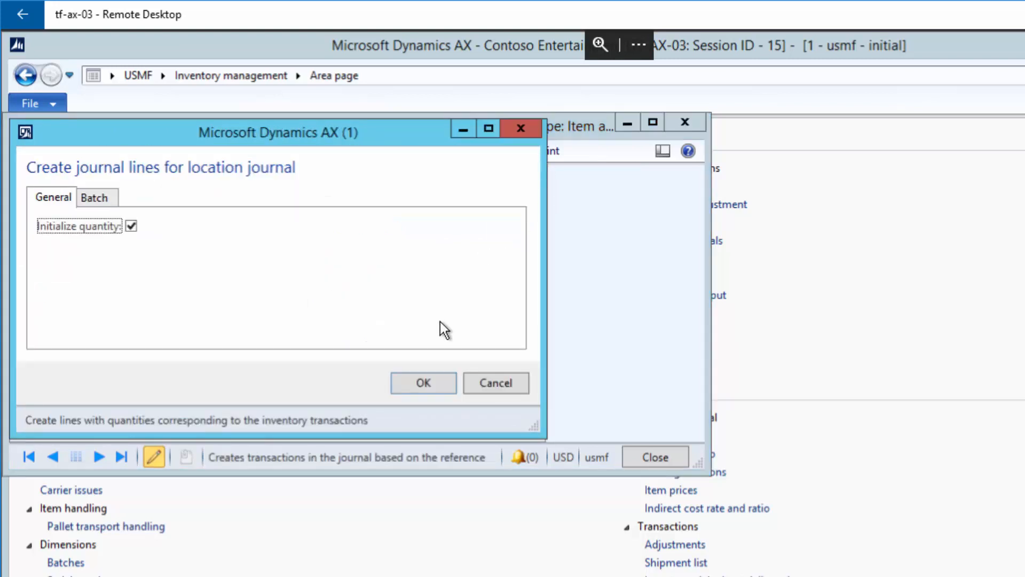
pyautogui.moveTo(52, 250)
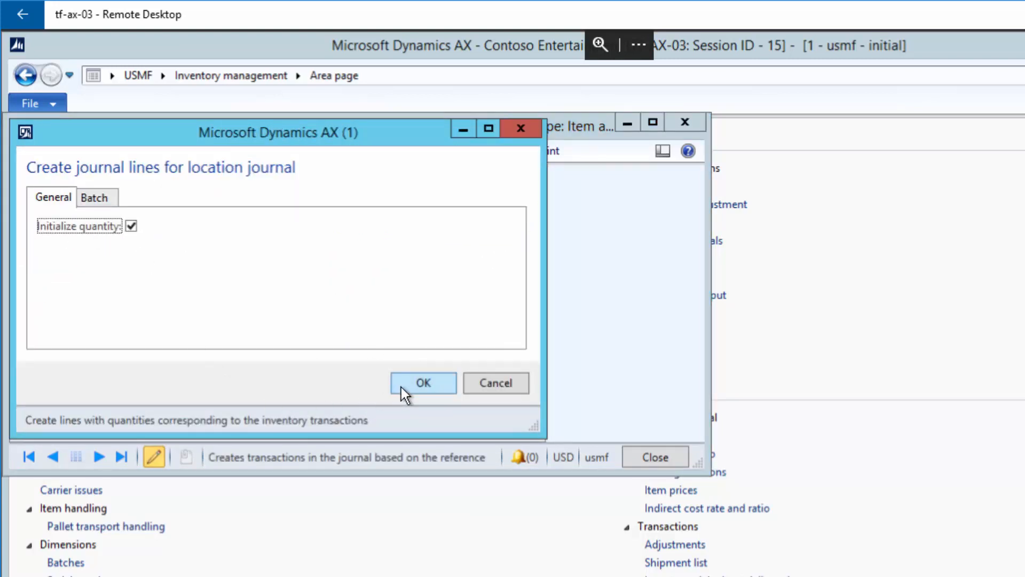
# Step: Confirm creating lines TF_0001, TF_0008 and TF_0010 with initialized quantities
pyautogui.click(422, 383)
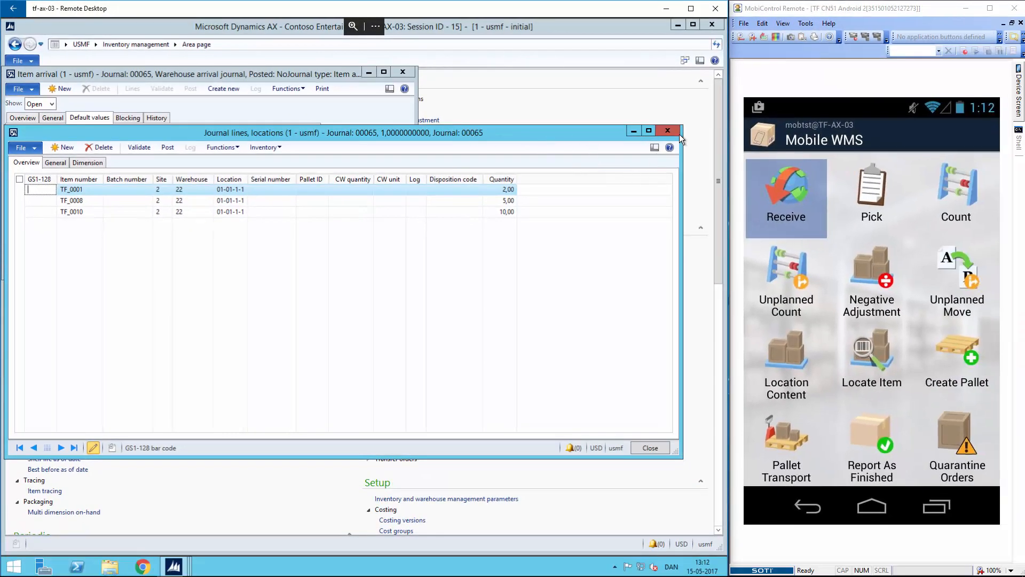
pyautogui.moveTo(438, 90)
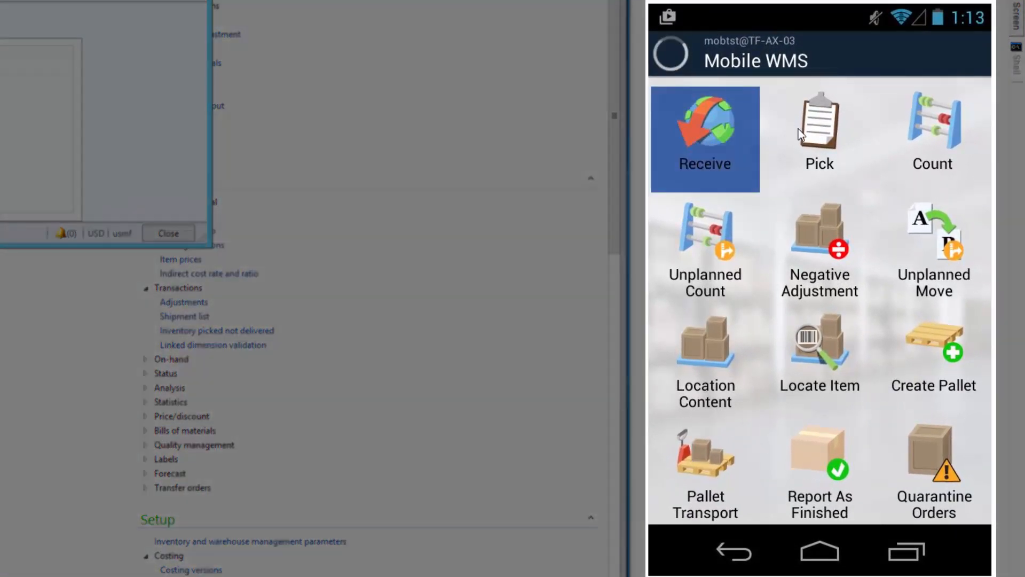
# Step: Open the receive orders list and accept location 01-01-1-1 for power supply TF_0001
pyautogui.click(705, 138)
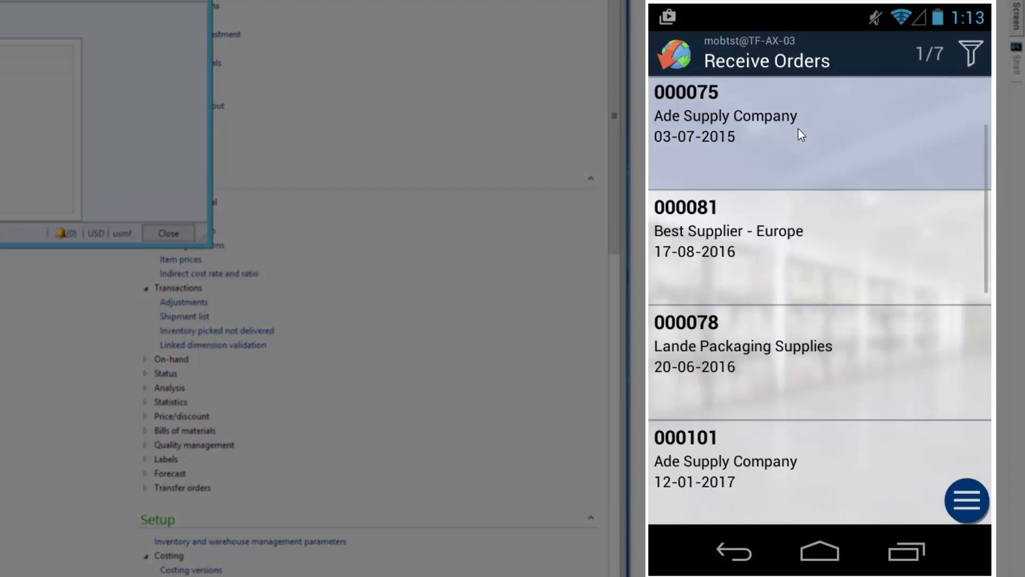
pyautogui.moveTo(821, 189)
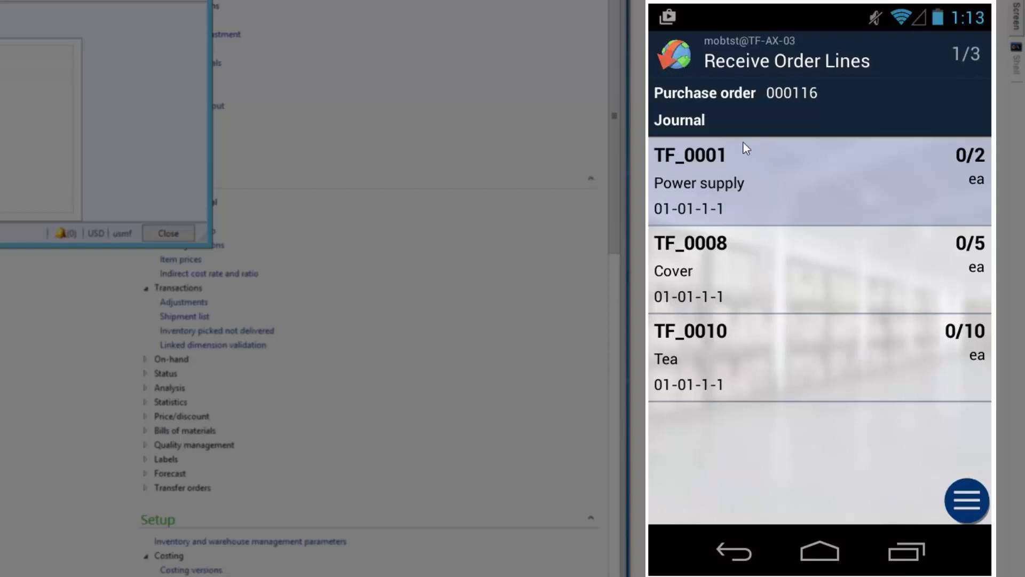
pyautogui.moveTo(801, 379)
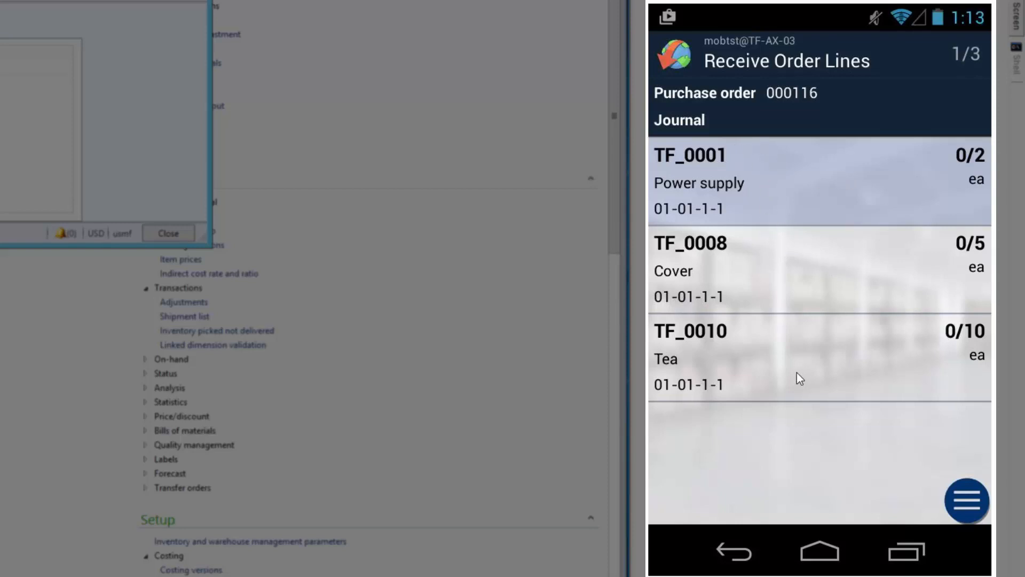
pyautogui.moveTo(814, 195)
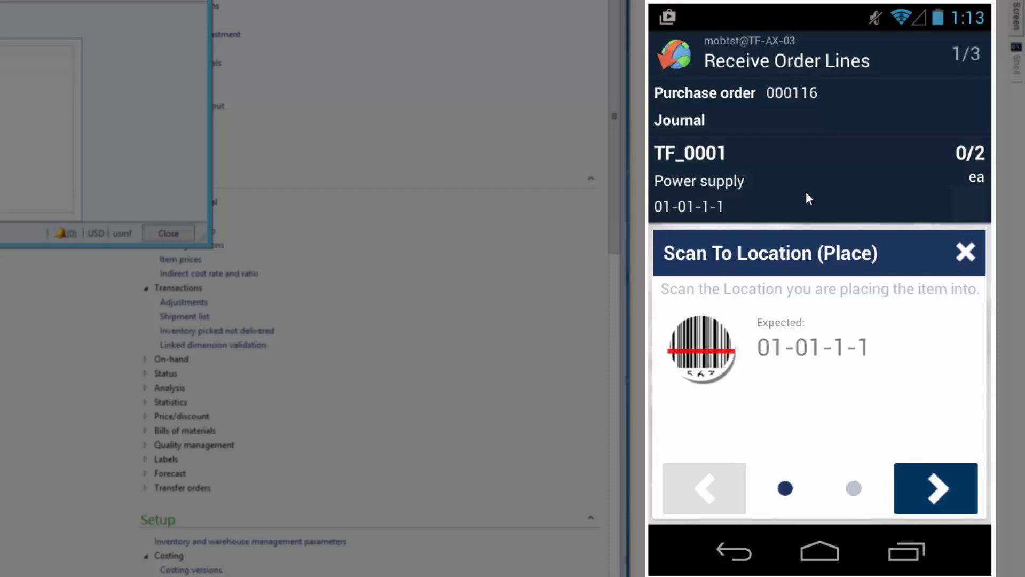
pyautogui.click(934, 489)
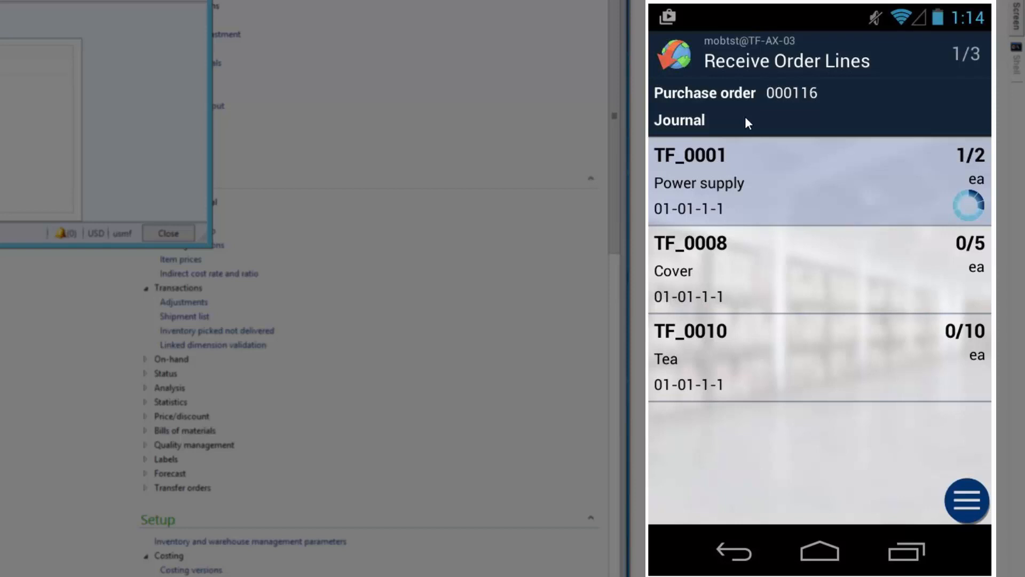
pyautogui.moveTo(1005, 546)
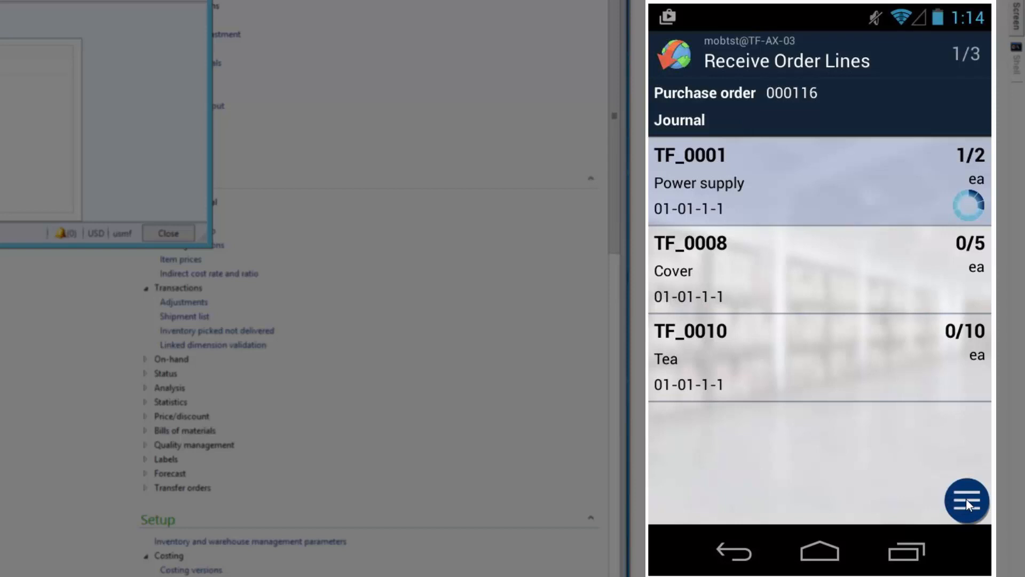
# Step: Post packing slip ps-1 for order 000116 and dismiss the success message
pyautogui.click(966, 501)
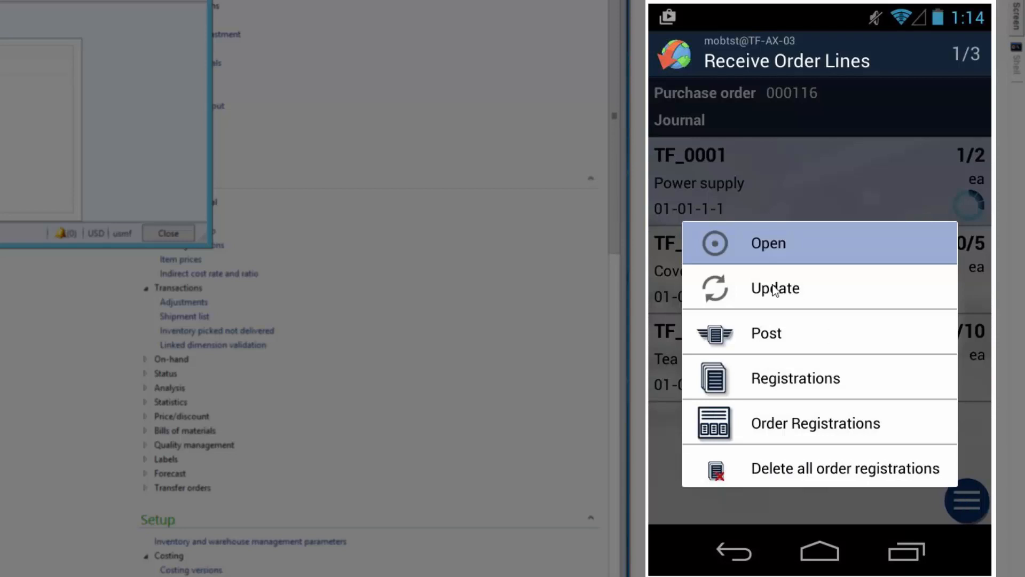
pyautogui.moveTo(778, 326)
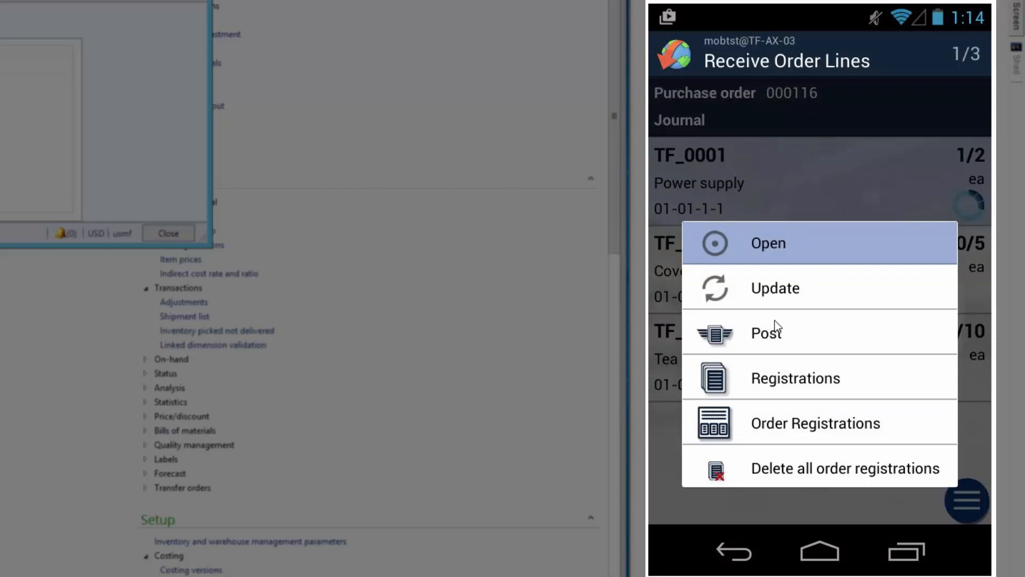
pyautogui.click(765, 332)
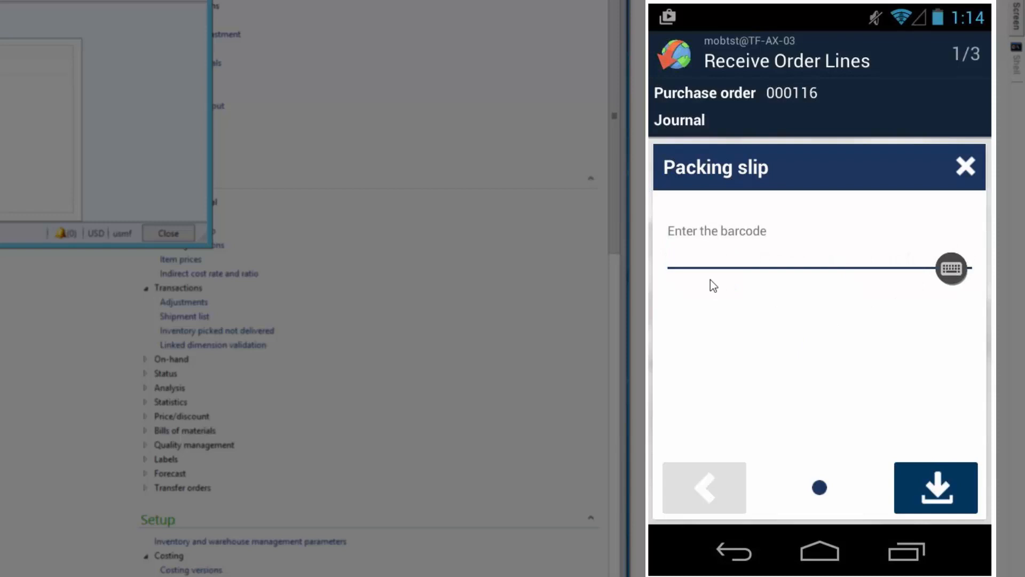
pyautogui.write('ps')
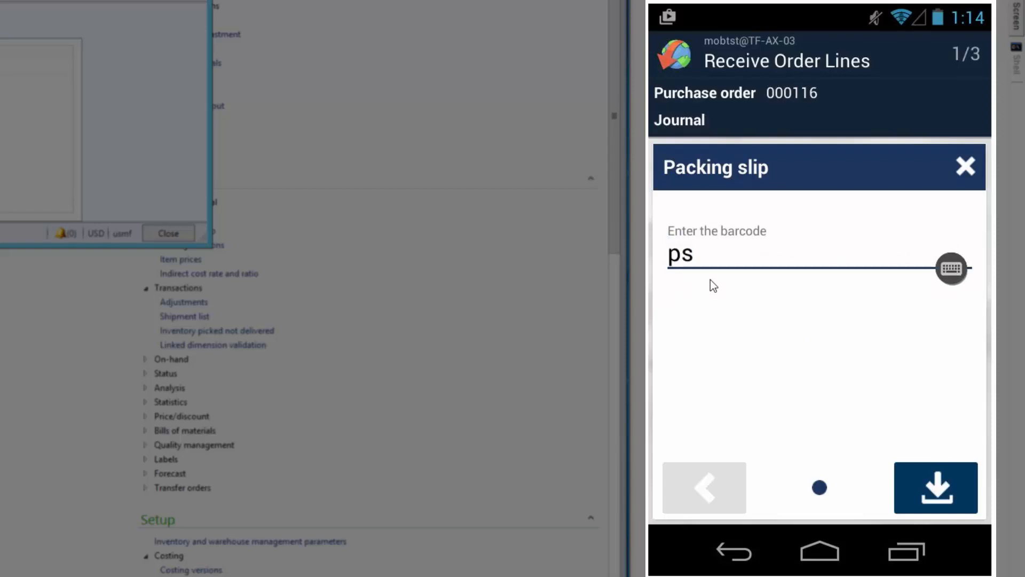
pyautogui.write('-1')
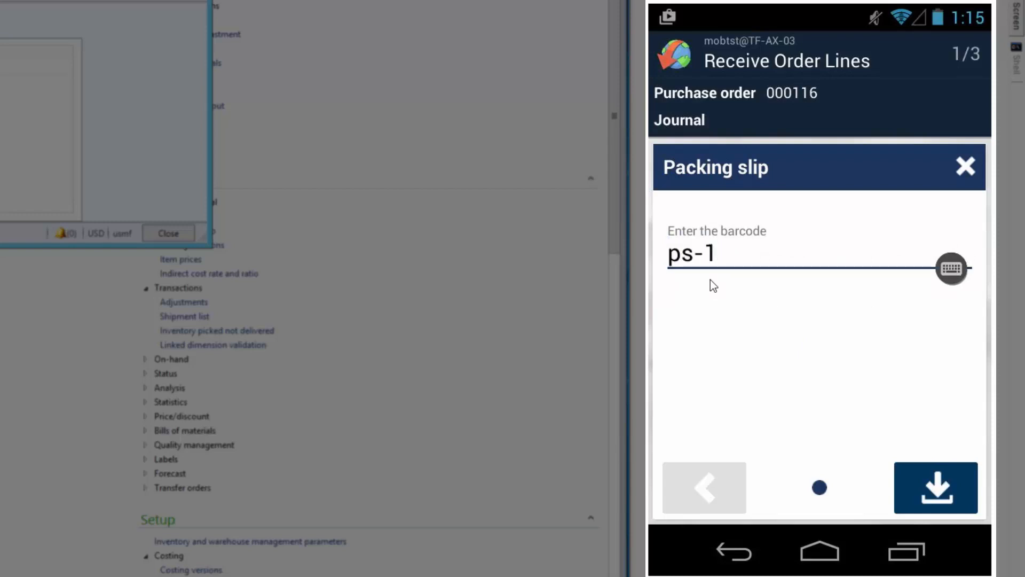
pyautogui.click(935, 488)
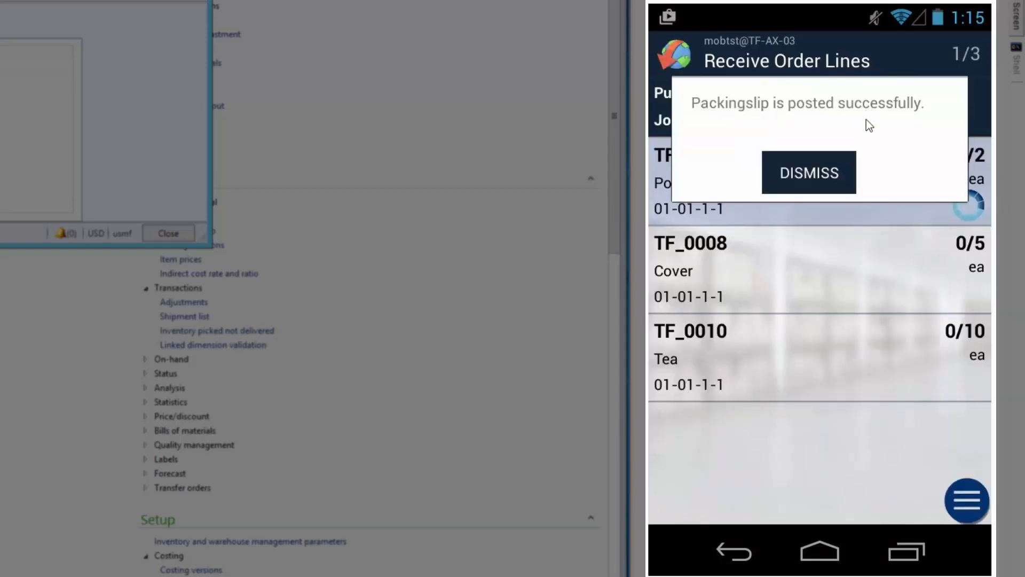
pyautogui.click(809, 173)
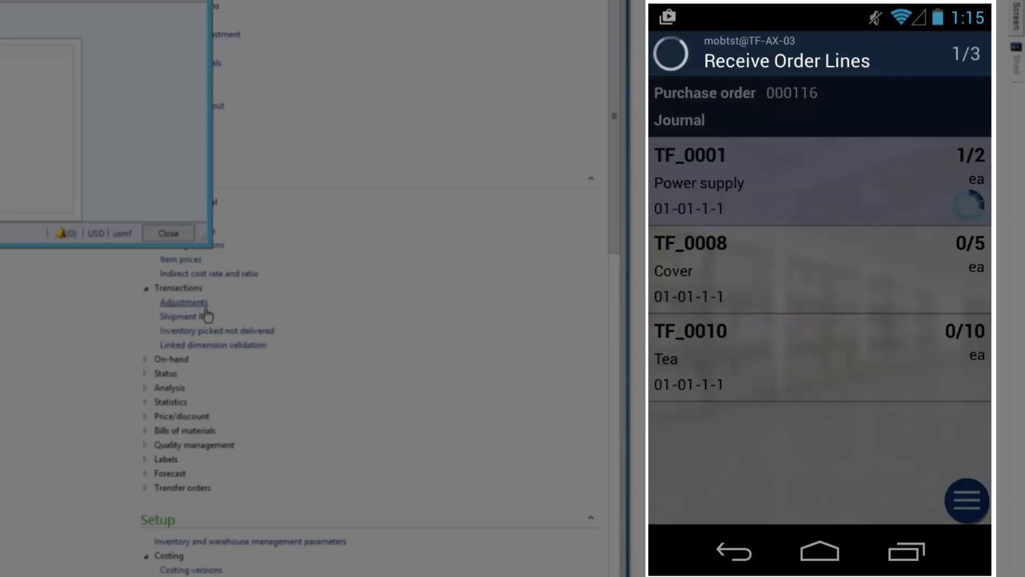
pyautogui.click(743, 548)
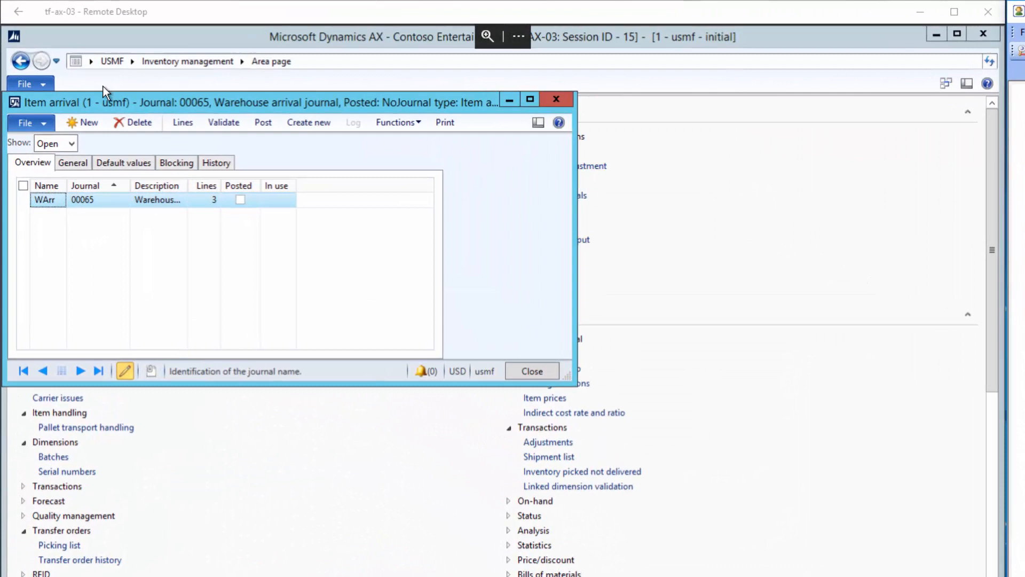
# Step: Open journal 00066 lines showing TF_0001 at 1, TF_0008 at 5, TF_0010 at 10
pyautogui.click(183, 122)
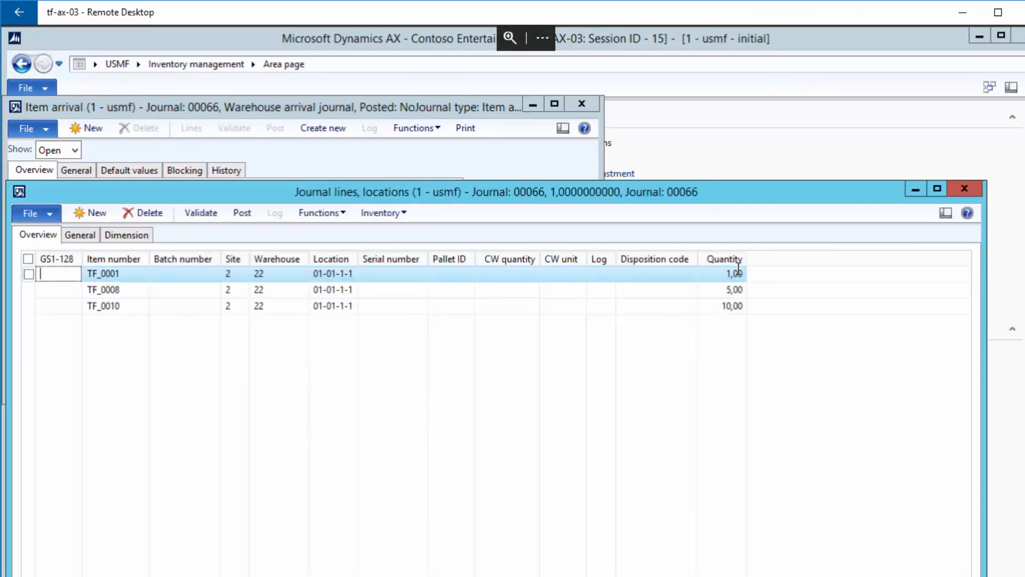
pyautogui.moveTo(653, 277)
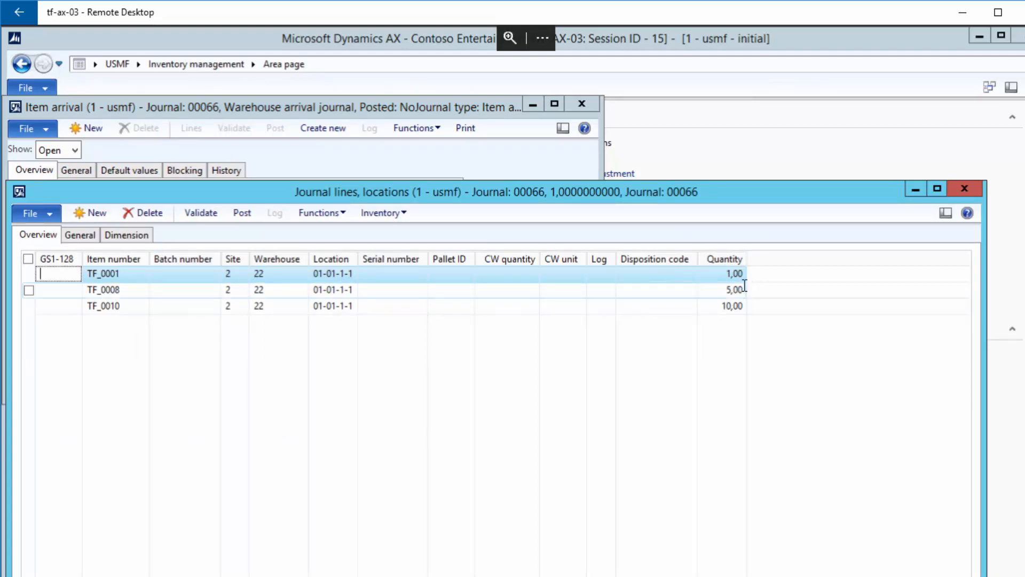
pyautogui.click(726, 306)
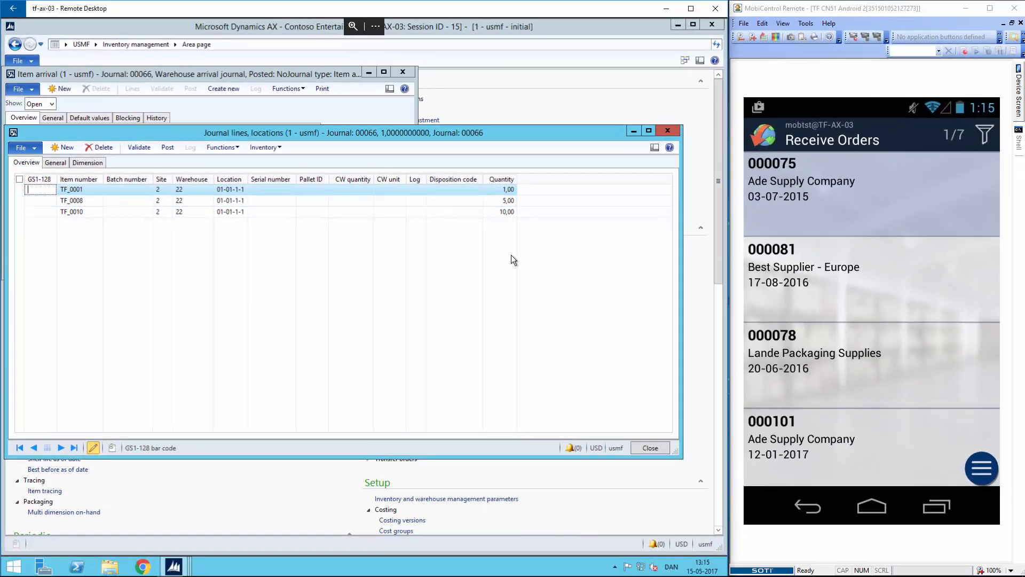
pyautogui.moveTo(517, 428)
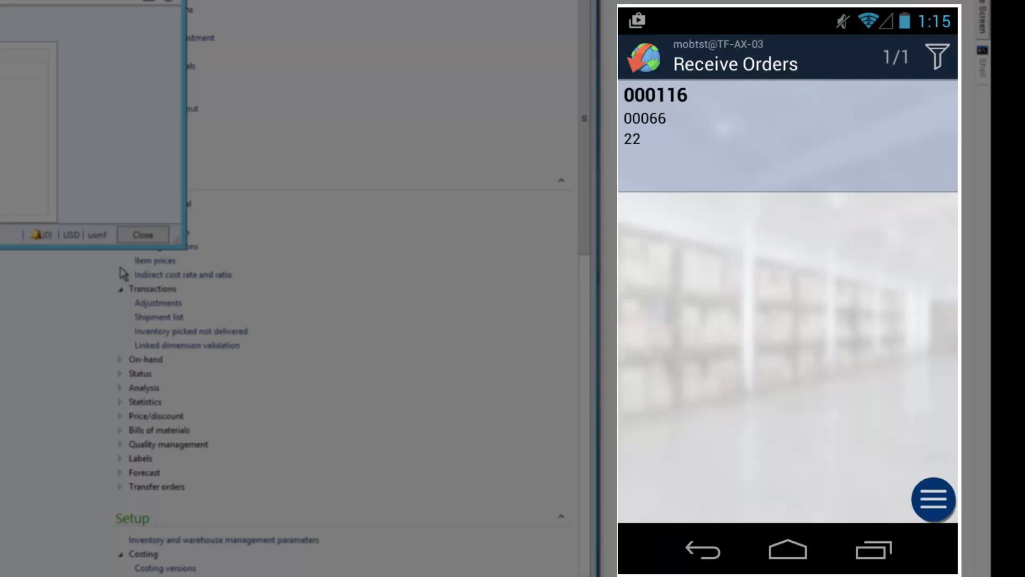
pyautogui.moveTo(758, 125)
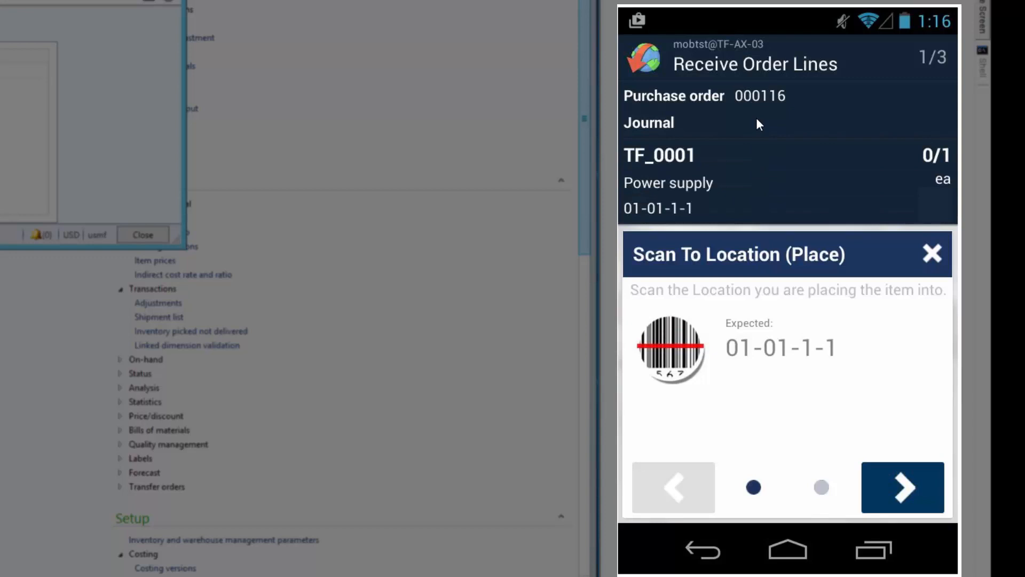
# Step: Register power supply TF_0001 and 5 covers TF_0008 at their expected locations
pyautogui.click(902, 487)
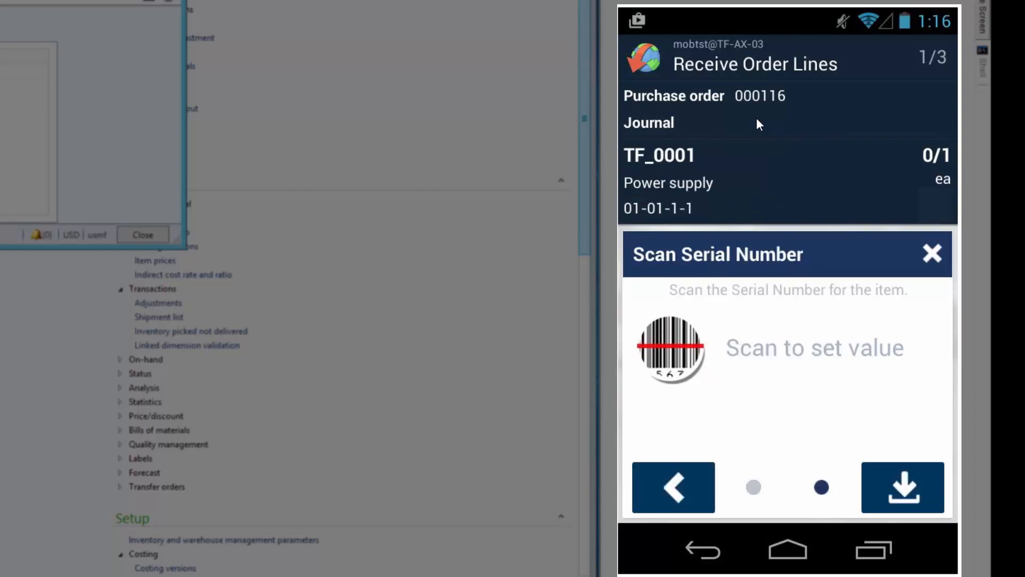
pyautogui.click(903, 486)
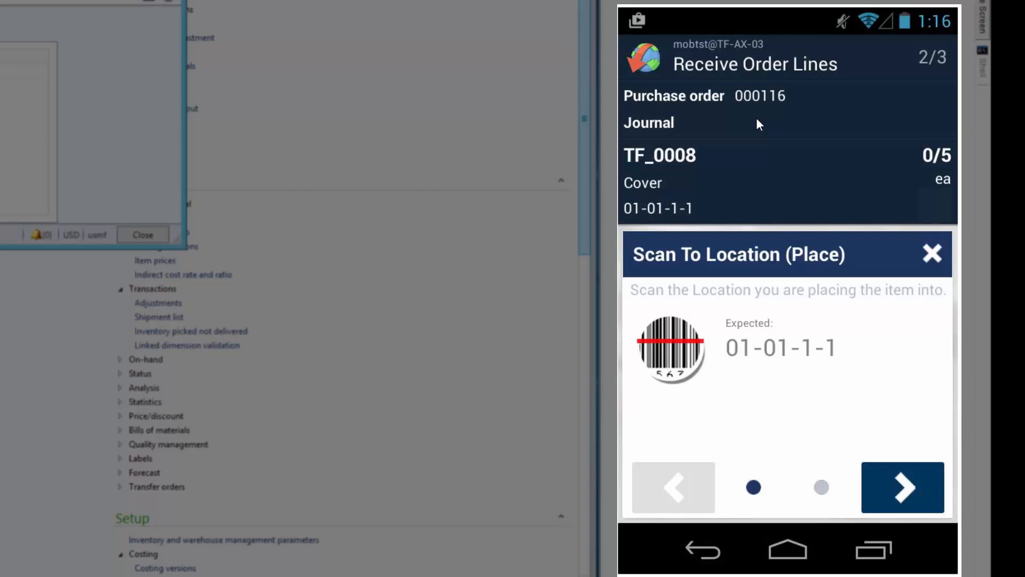
pyautogui.click(903, 487)
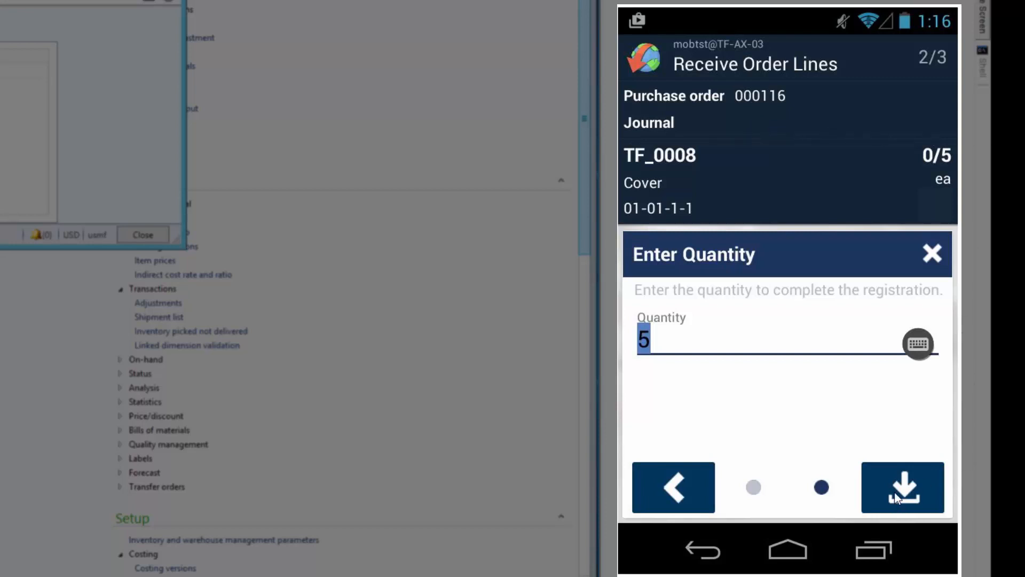
pyautogui.click(903, 487)
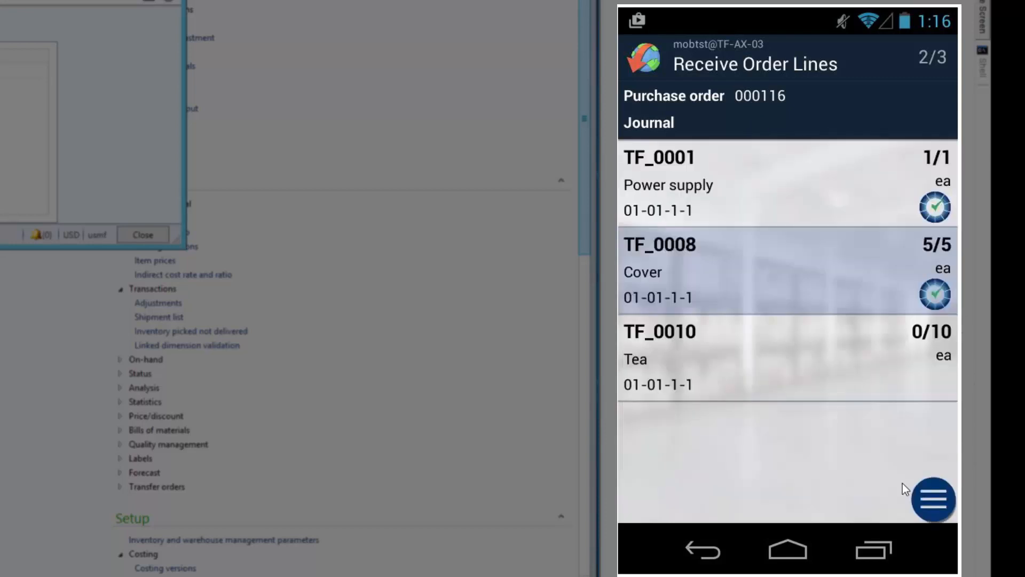
pyautogui.moveTo(784, 328)
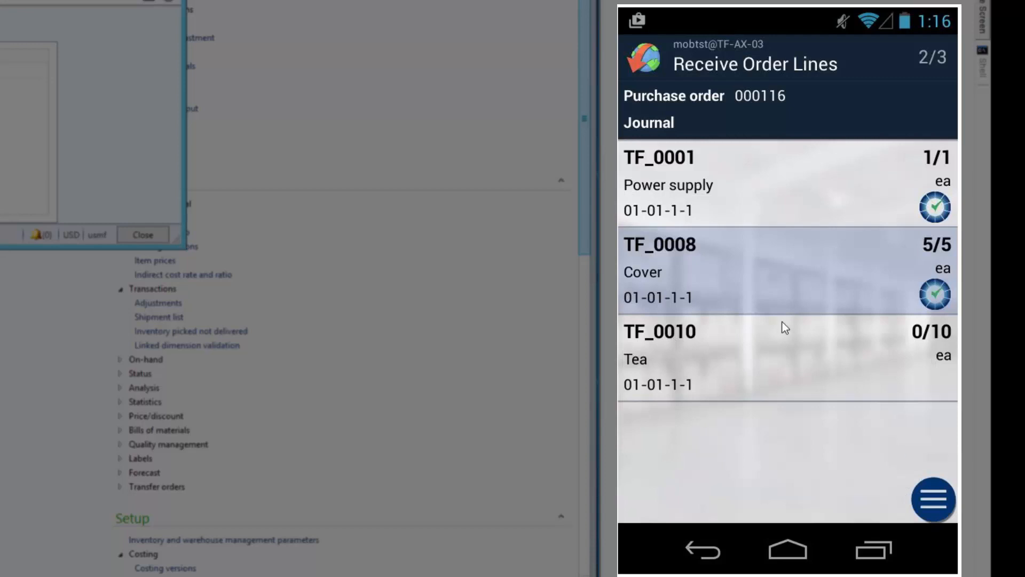
pyautogui.moveTo(782, 355)
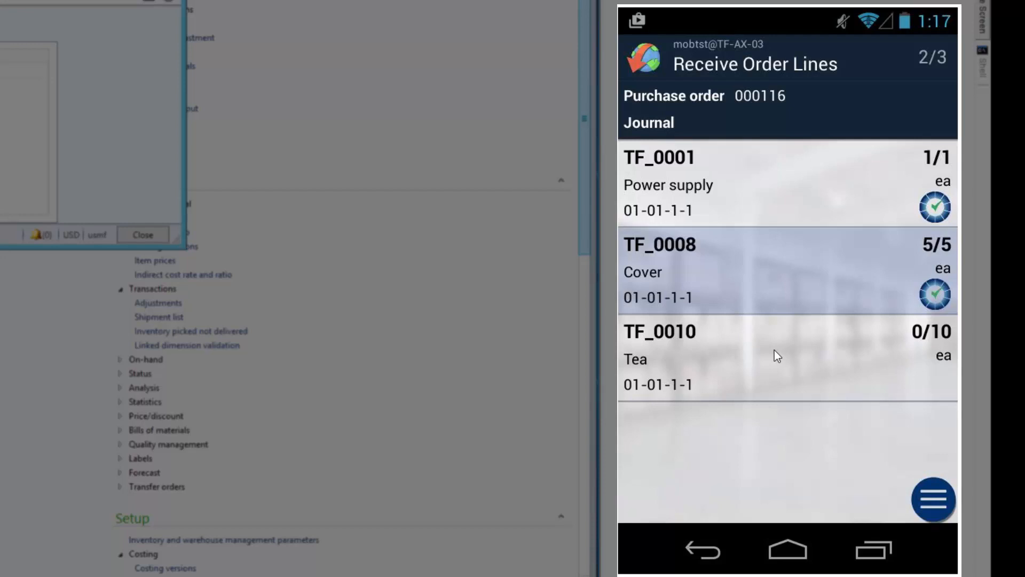
# Step: Register all 10 tea TF_0010 at the expected location, skipping the batch step
pyautogui.click(778, 356)
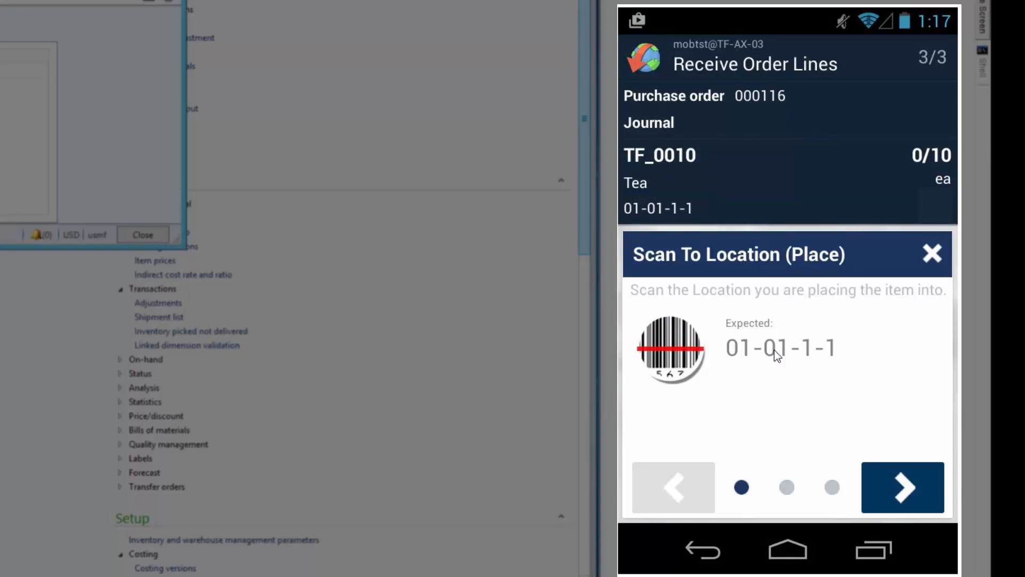
pyautogui.click(903, 487)
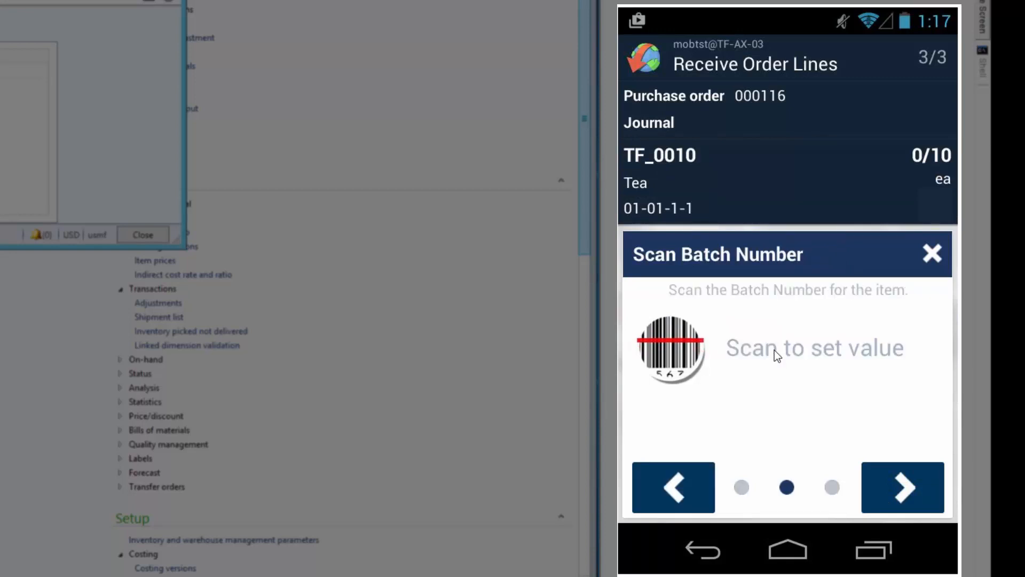
pyautogui.click(902, 487)
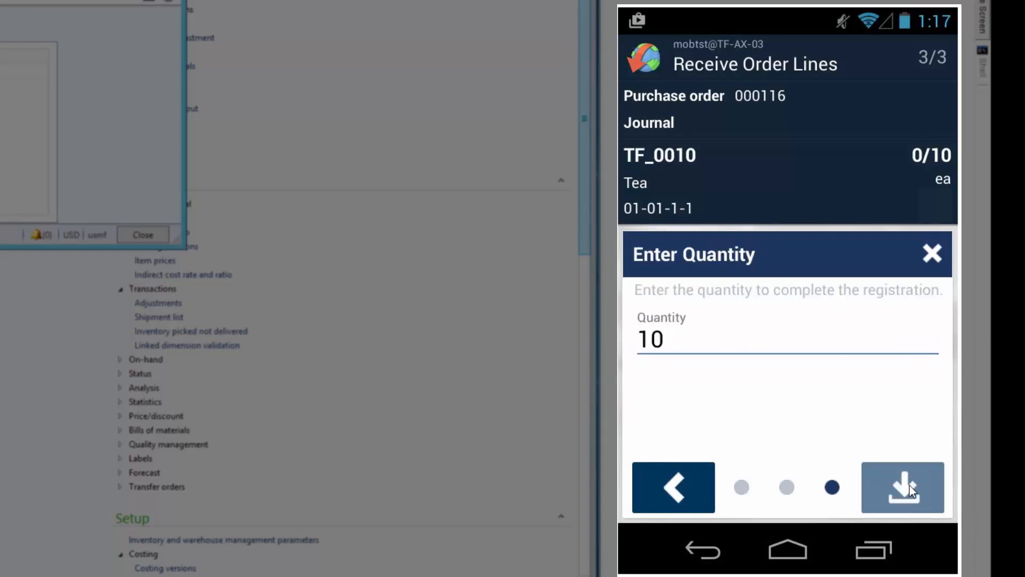
pyautogui.click(902, 487)
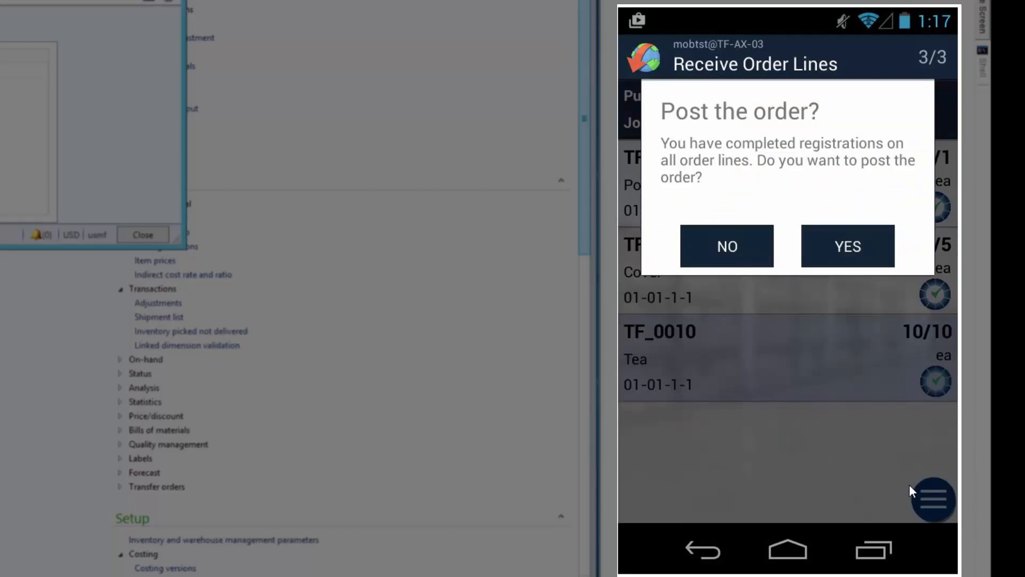
pyautogui.moveTo(793, 334)
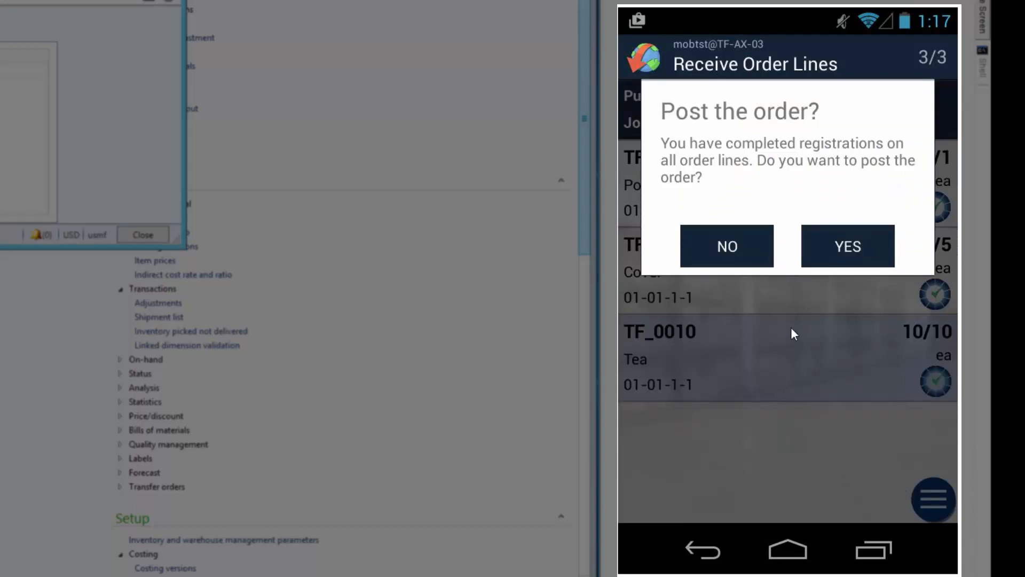
pyautogui.moveTo(698, 199)
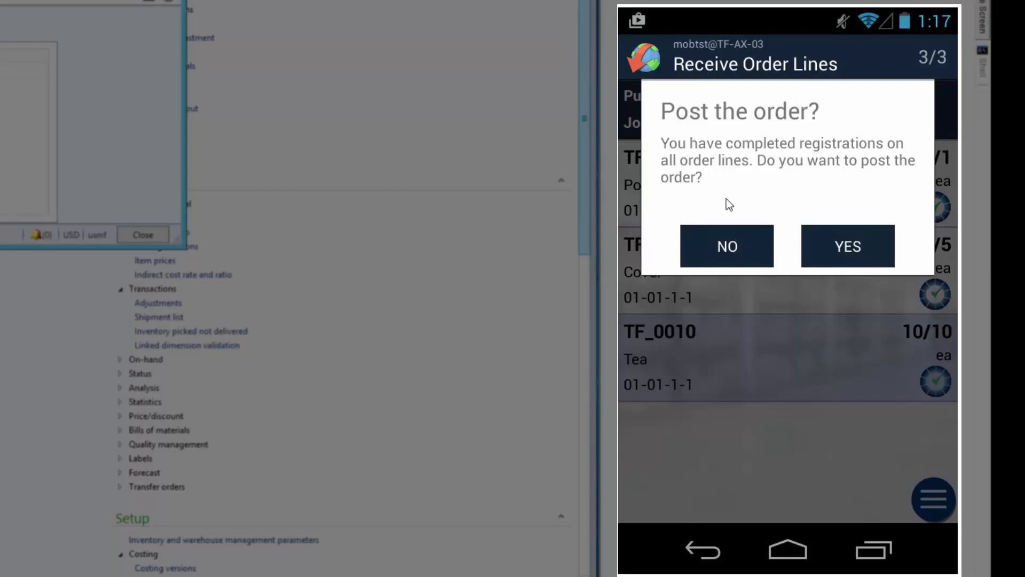
pyautogui.moveTo(892, 177)
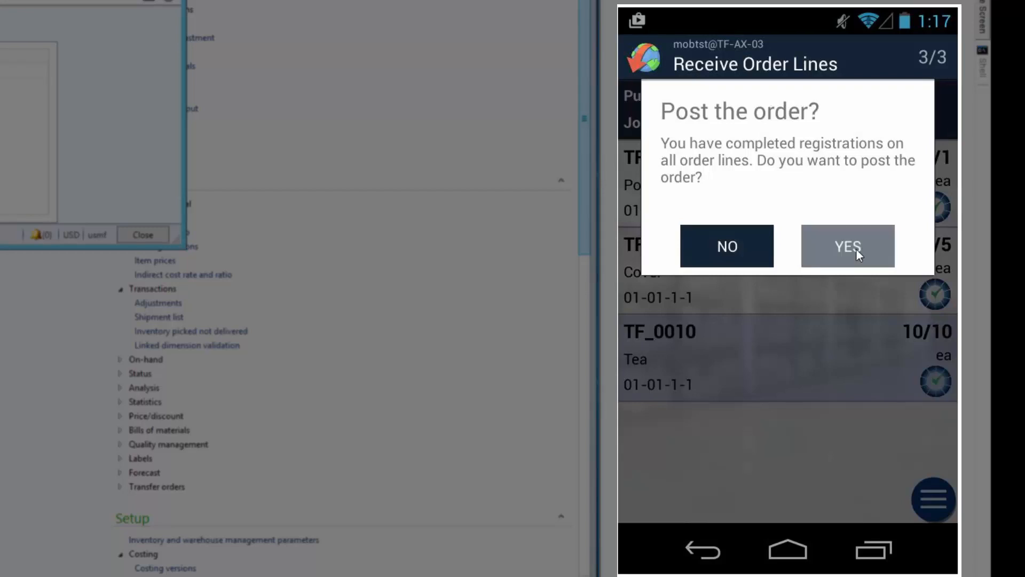
# Step: Confirm posting, enter packing slip ps-2 for order 000116, and dismiss the success message
pyautogui.click(847, 246)
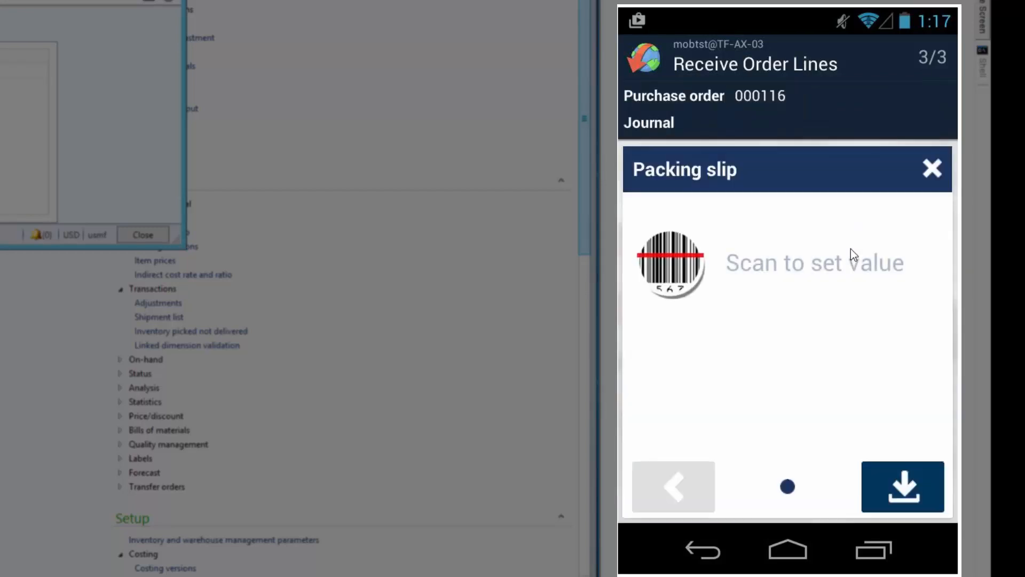
pyautogui.moveTo(753, 294)
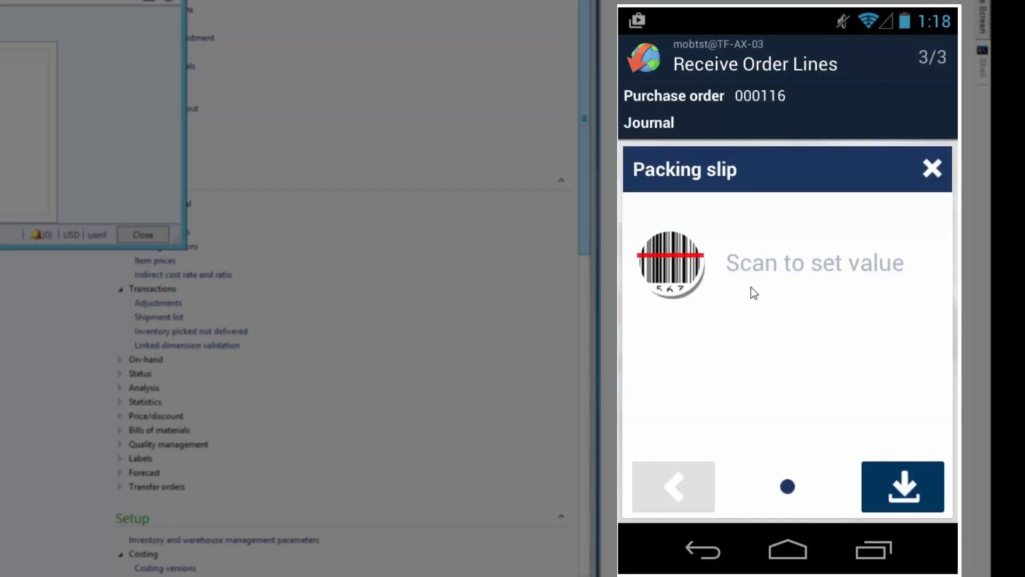
pyautogui.click(670, 263)
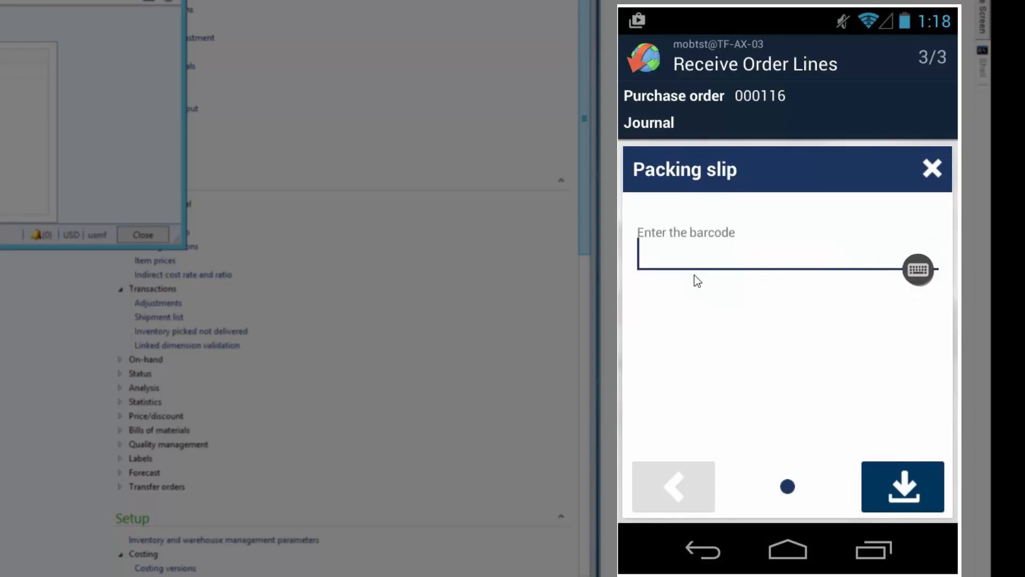
pyautogui.write('ps-')
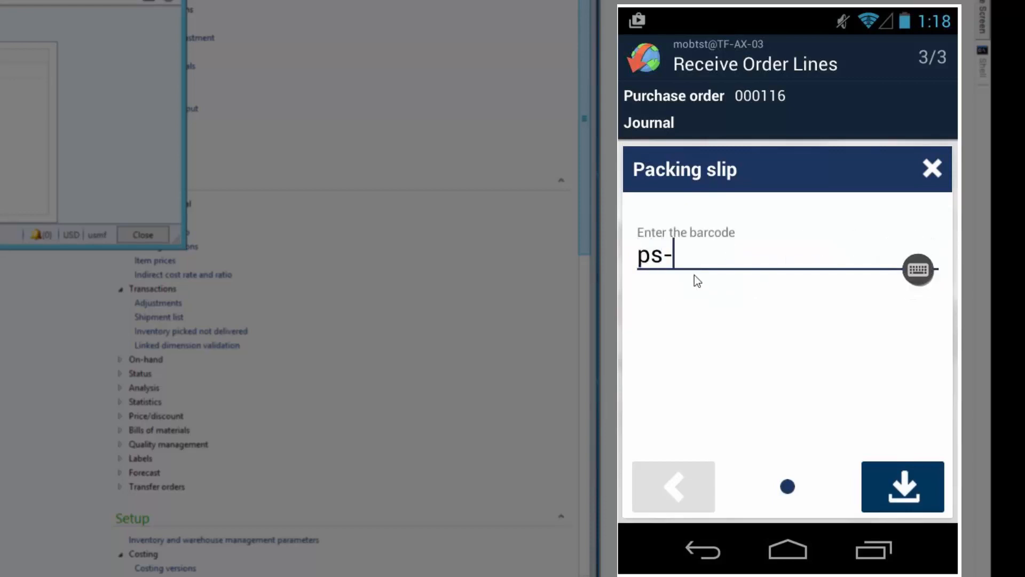
pyautogui.write('2')
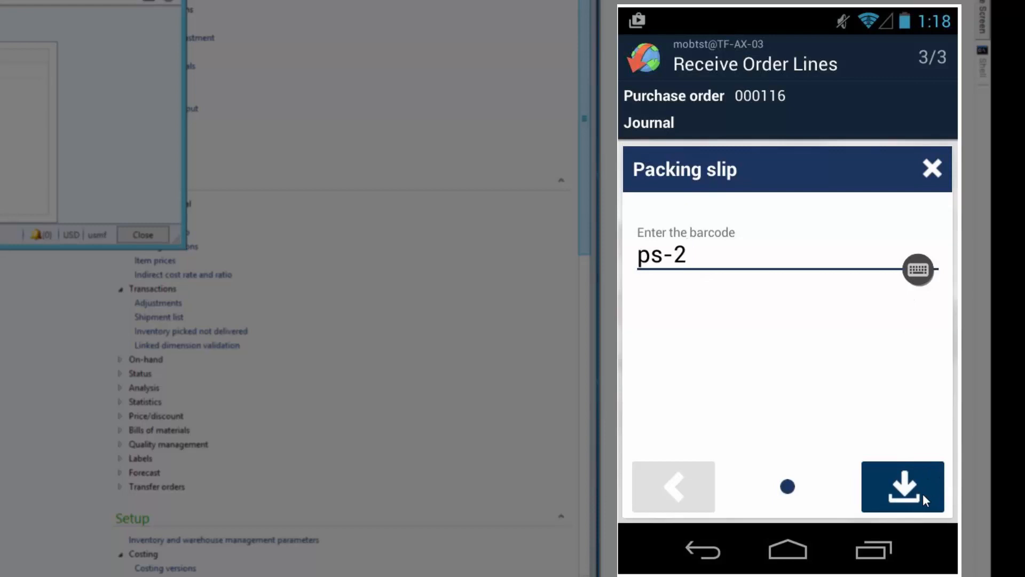
pyautogui.click(903, 487)
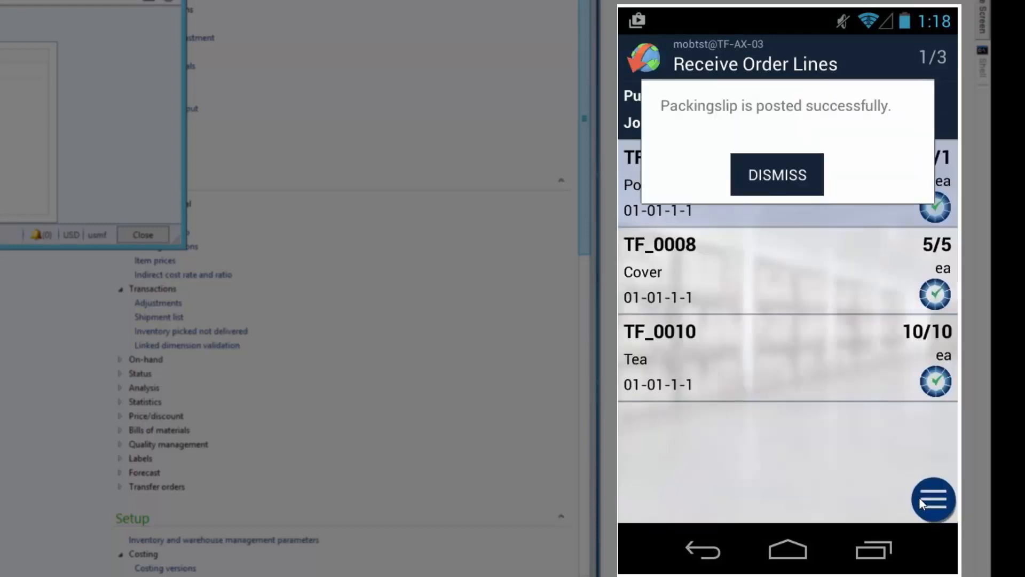
pyautogui.click(777, 175)
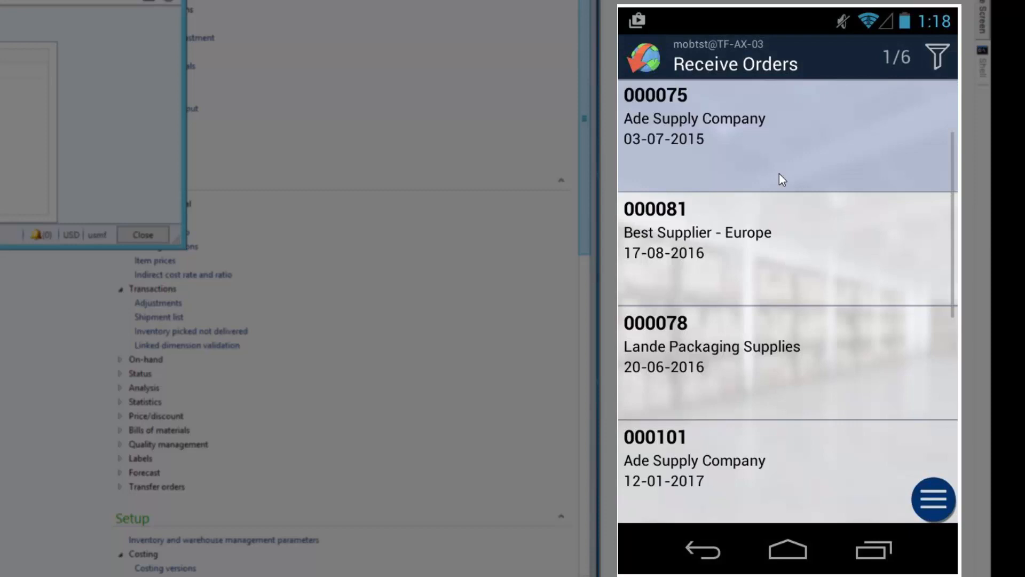
pyautogui.moveTo(778, 176)
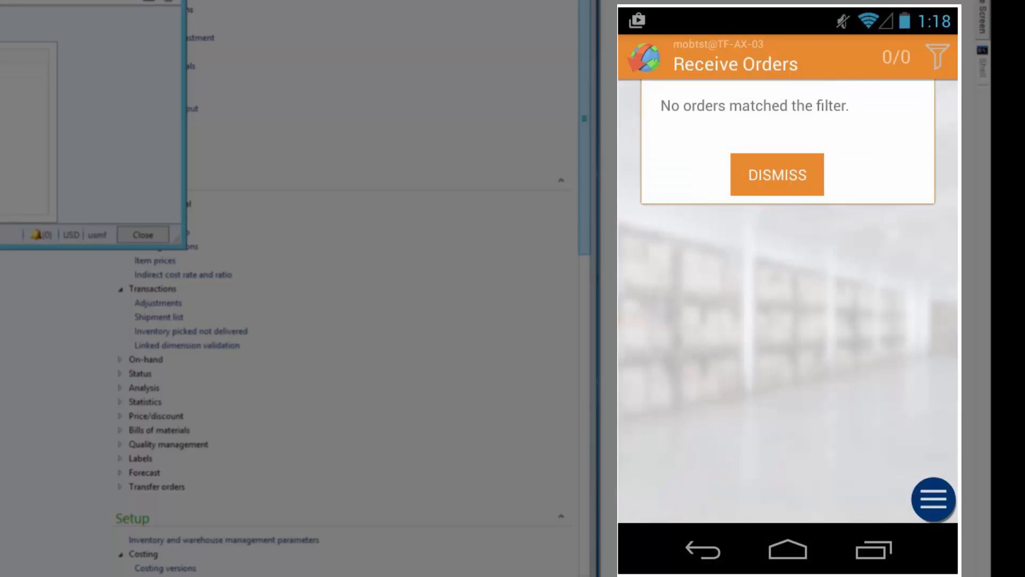
# Step: Dismiss the 'No orders matched the filter' message in MobiControl
pyautogui.click(776, 174)
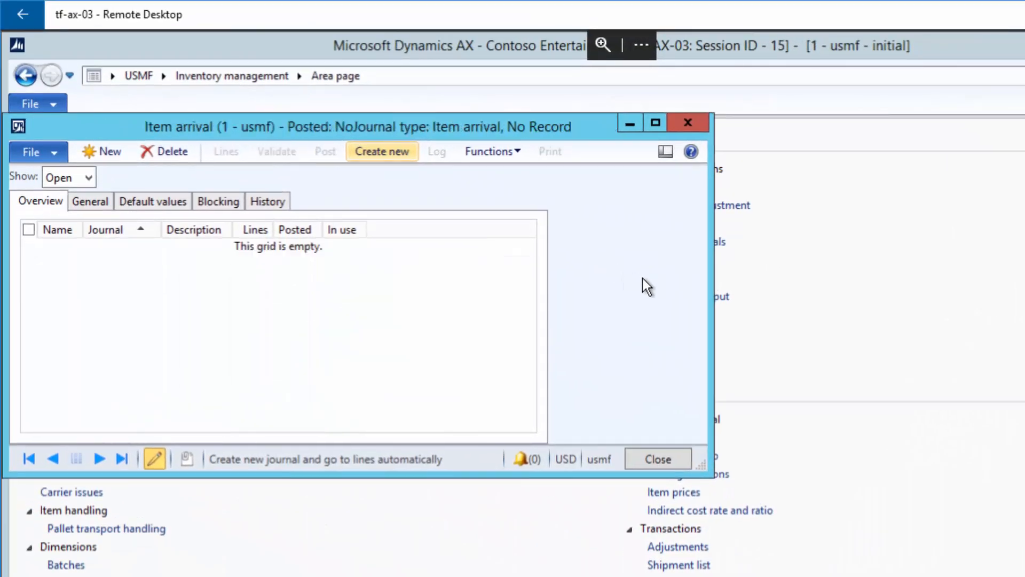
pyautogui.moveTo(598, 300)
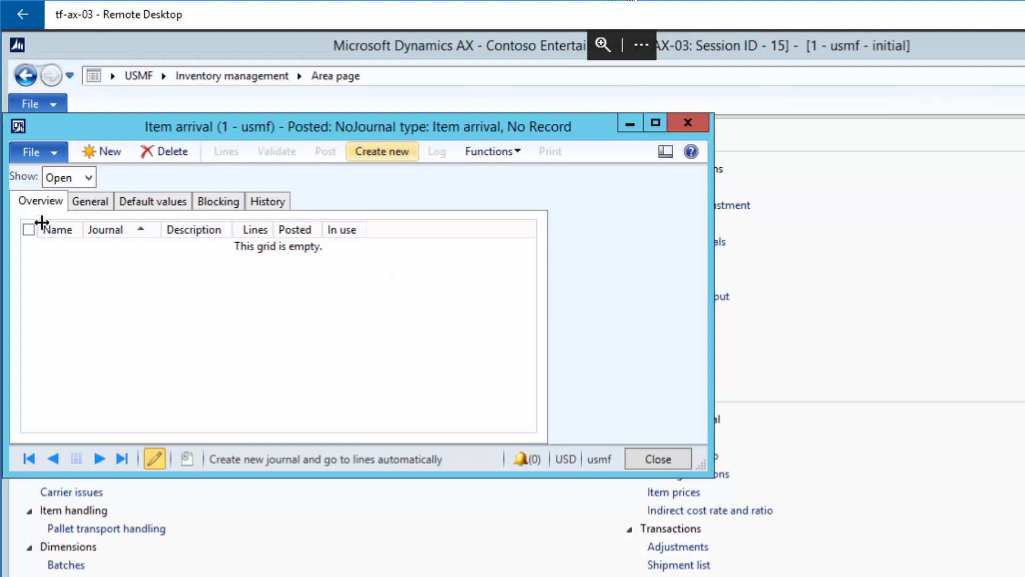
# Step: Show posted item arrival journals and open the lines of journal 00066
pyautogui.click(68, 177)
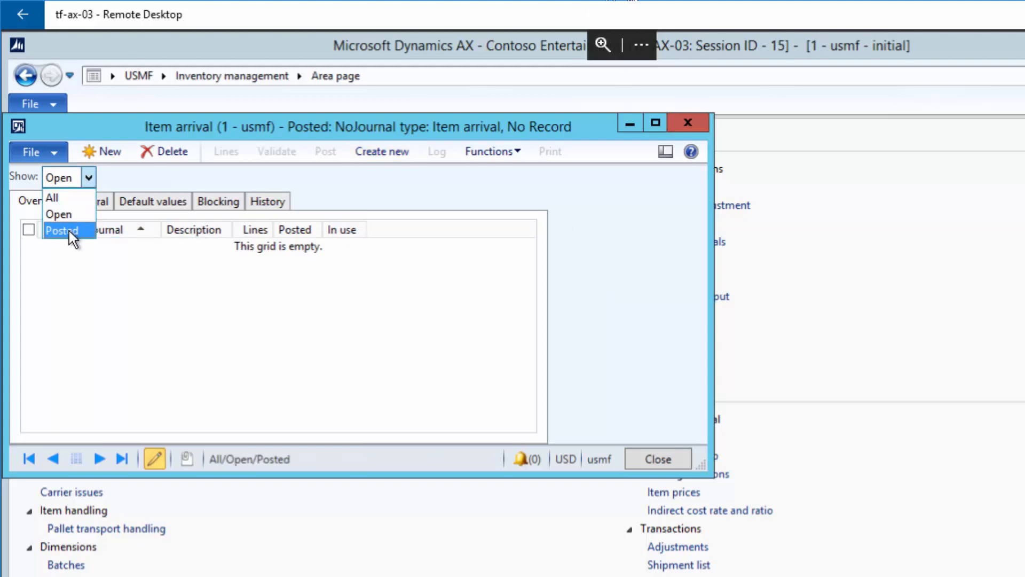
pyautogui.click(61, 230)
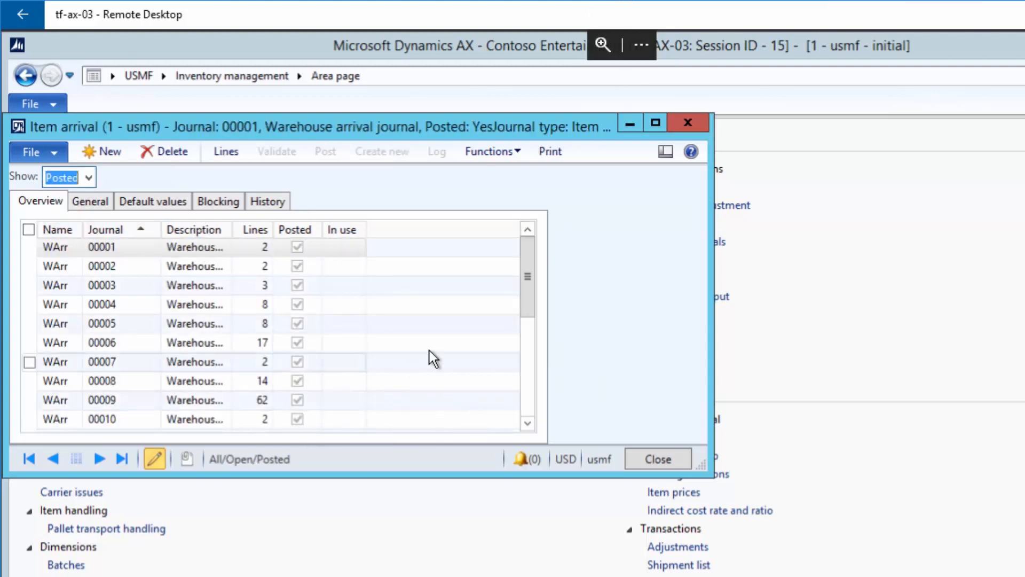
pyautogui.click(527, 412)
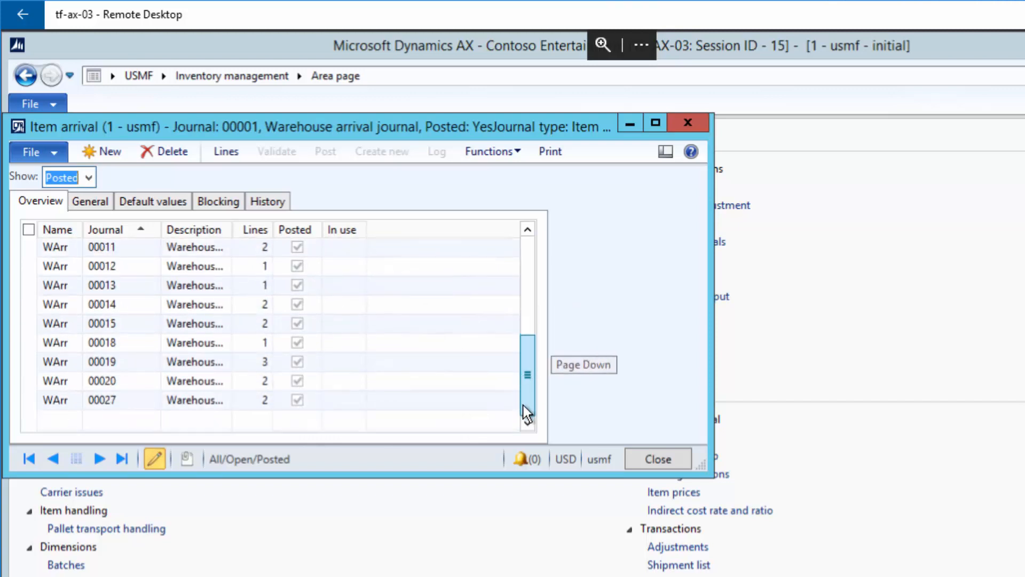
pyautogui.scroll(-3)
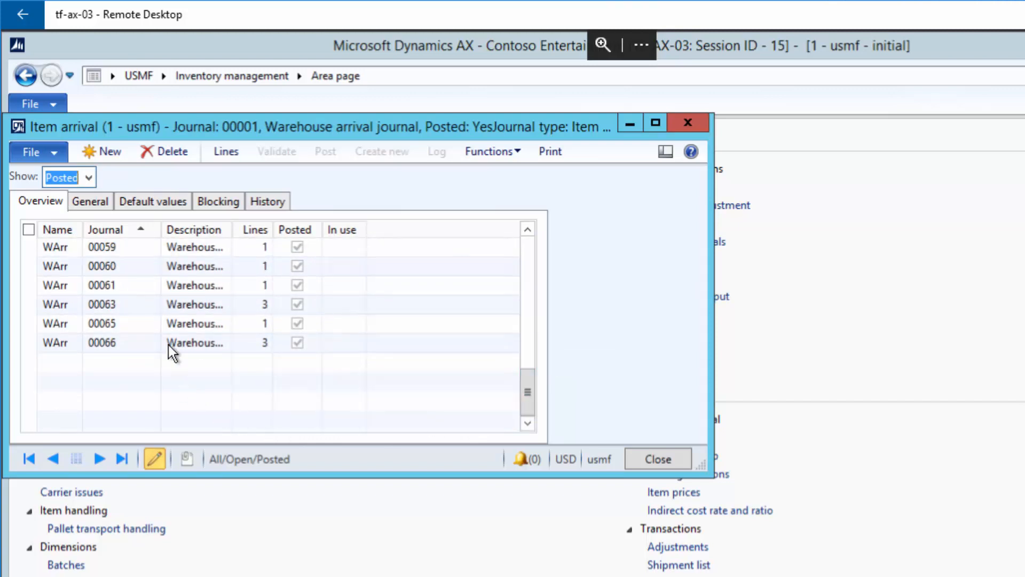
pyautogui.click(121, 323)
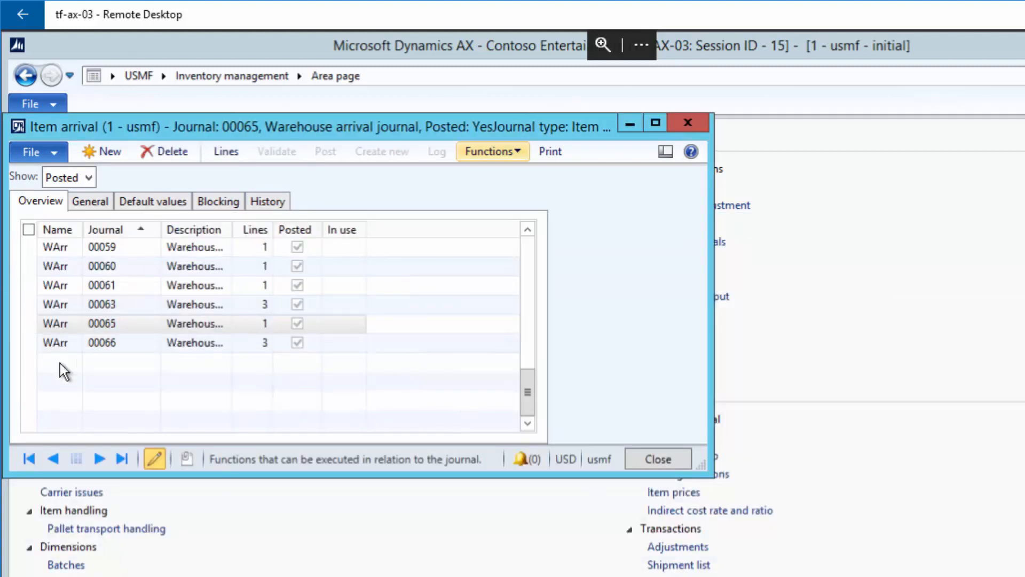
pyautogui.click(121, 342)
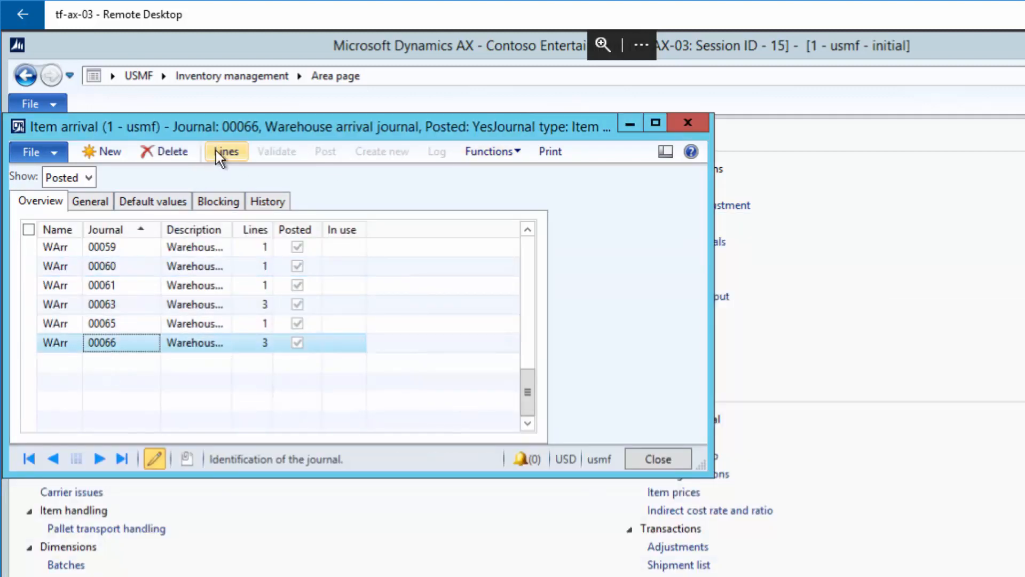
pyautogui.click(225, 151)
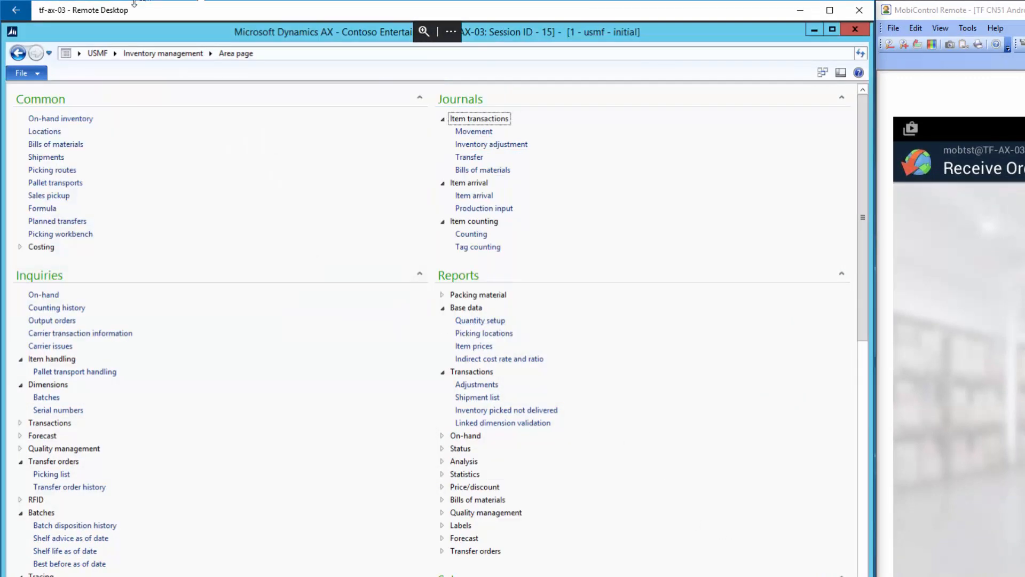
# Step: Navigate to Accounts payable > All purchase orders
pyautogui.click(115, 53)
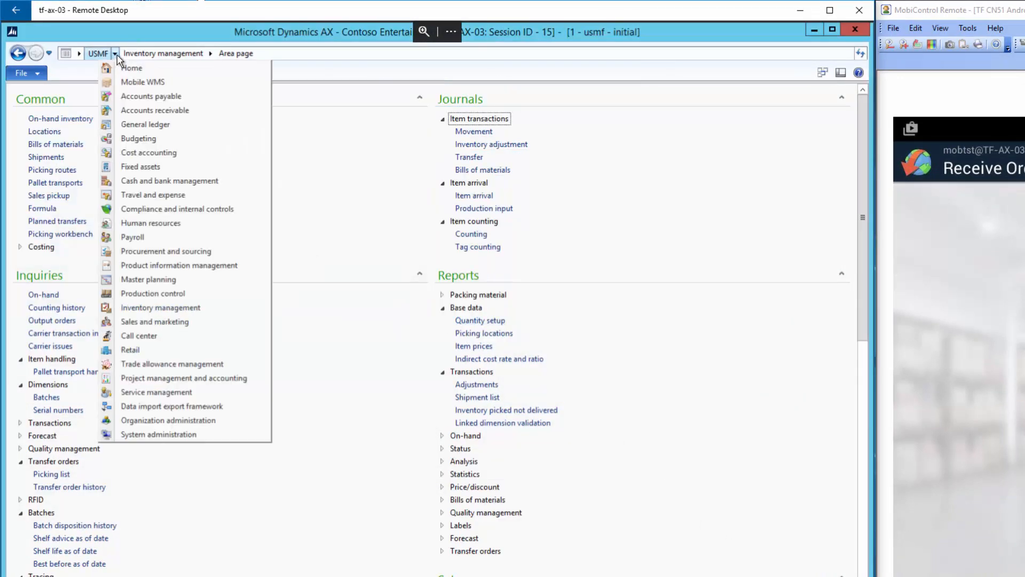
pyautogui.moveTo(150, 96)
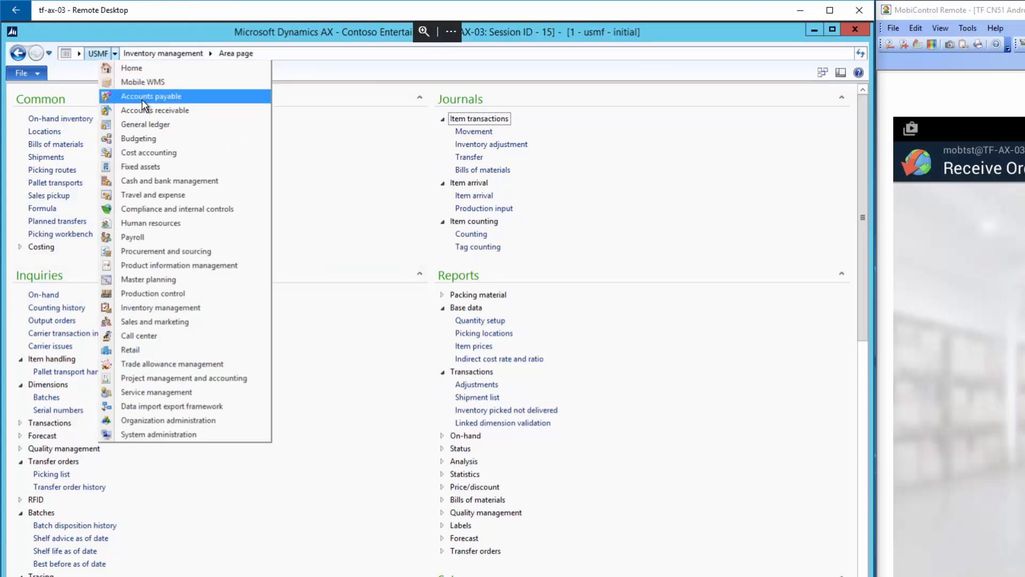
pyautogui.click(151, 96)
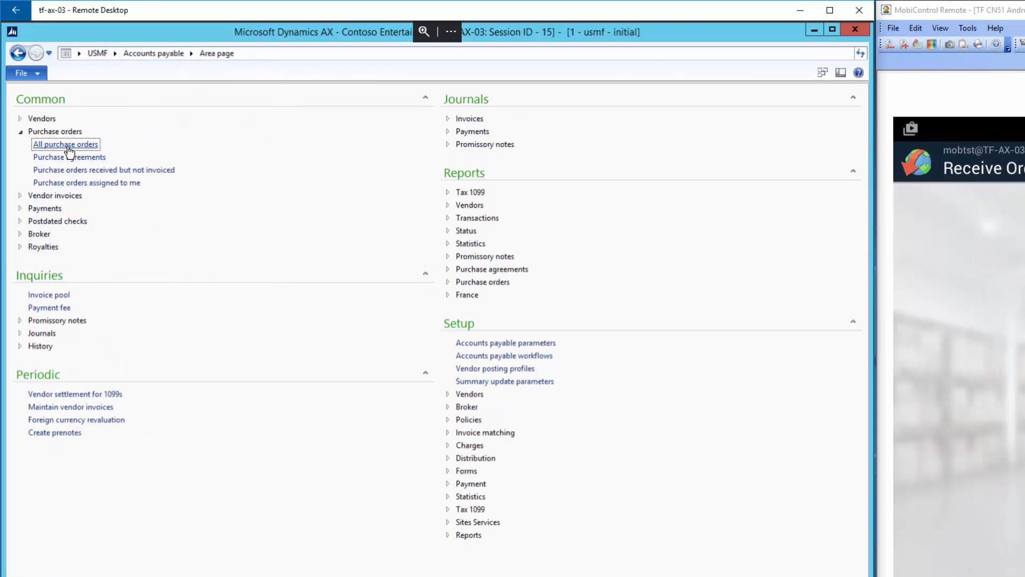
pyautogui.click(65, 144)
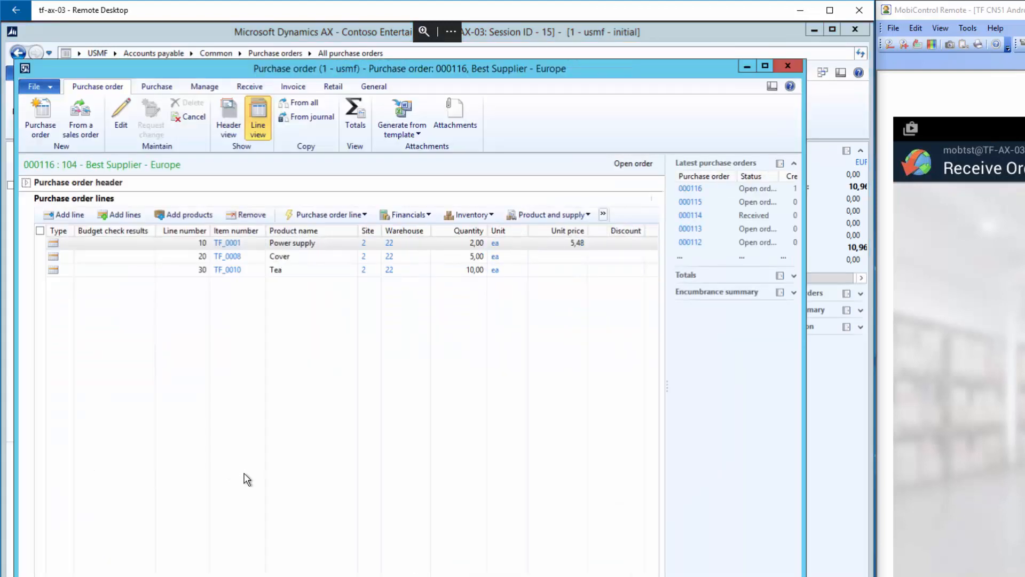
pyautogui.moveTo(218, 180)
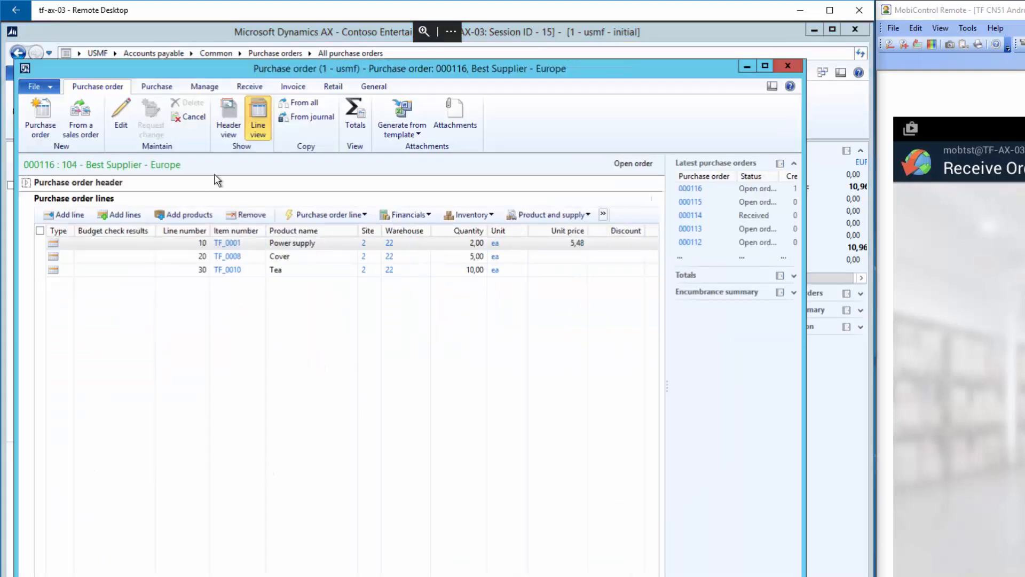
# Step: Review line quantities for order 000116, showing 2, 5 and 10 registered
pyautogui.click(374, 87)
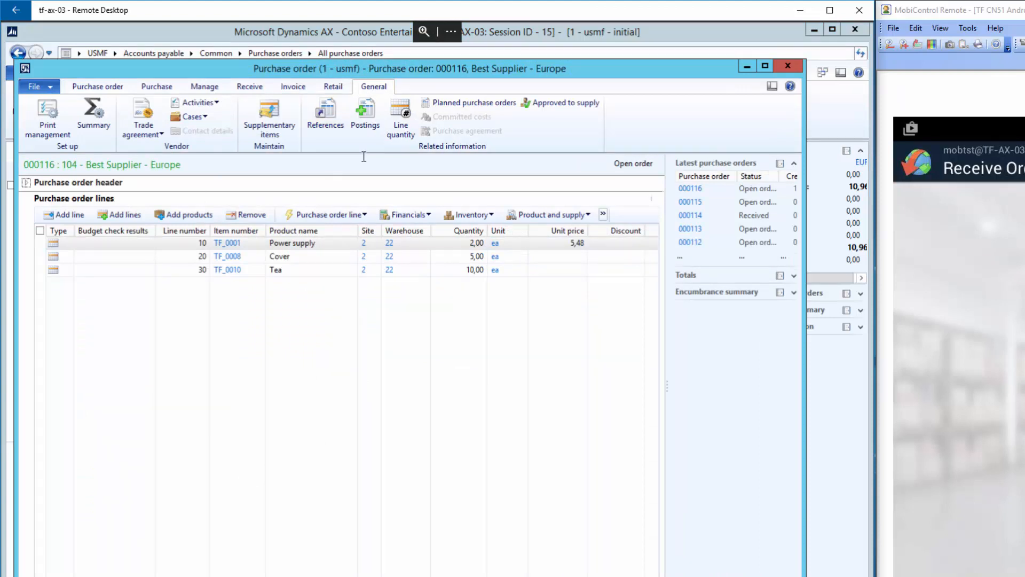
pyautogui.click(400, 117)
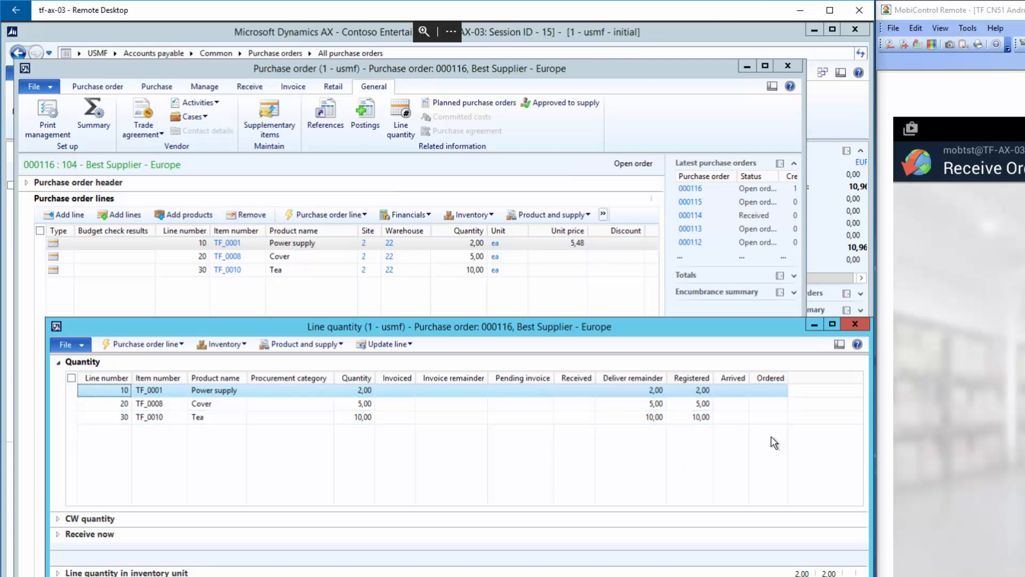
pyautogui.moveTo(458, 327); pyautogui.dragTo(458, 238)
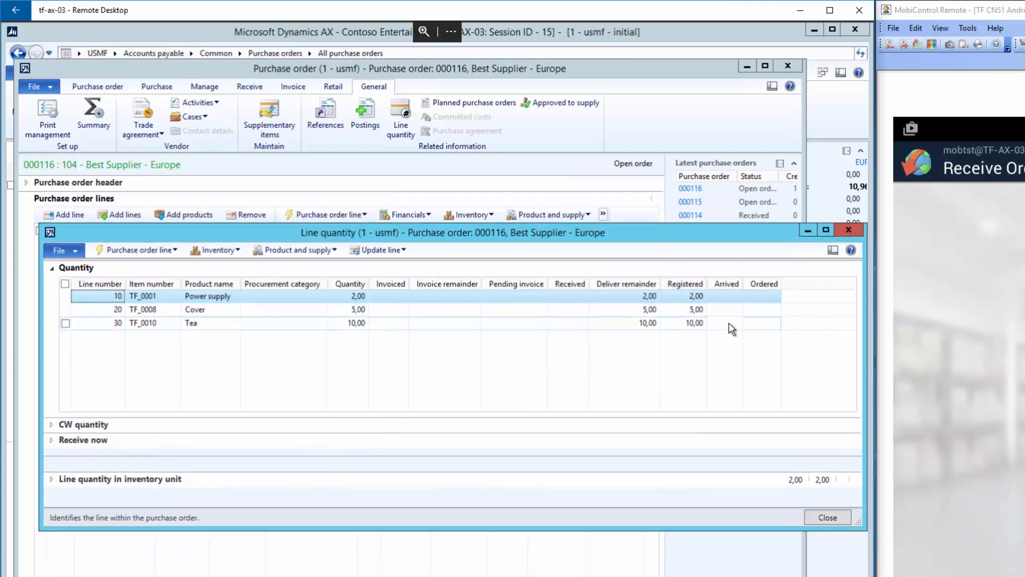
pyautogui.click(827, 518)
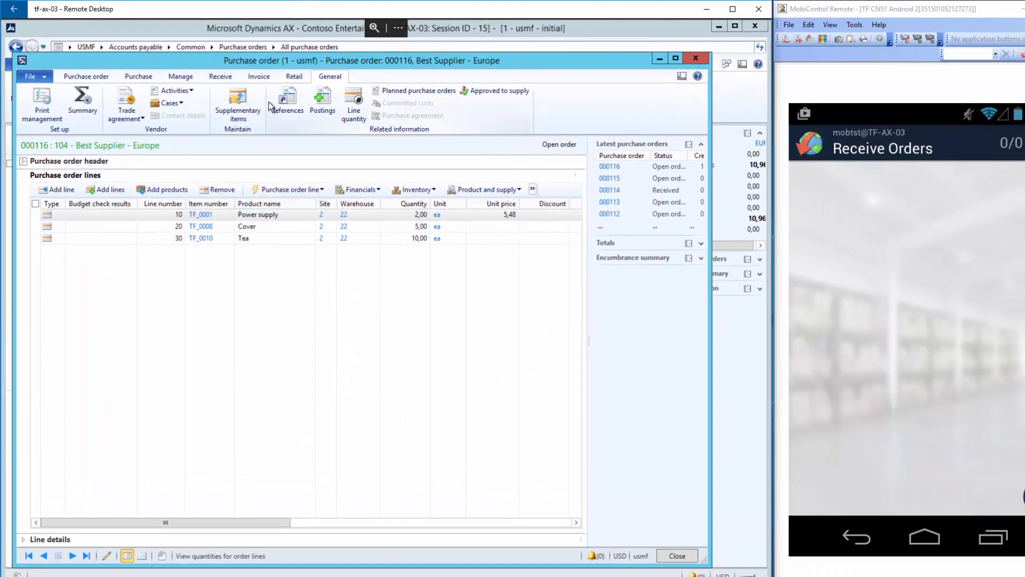
# Step: Post product receipt 15052017 for purchase order 000116
pyautogui.click(221, 76)
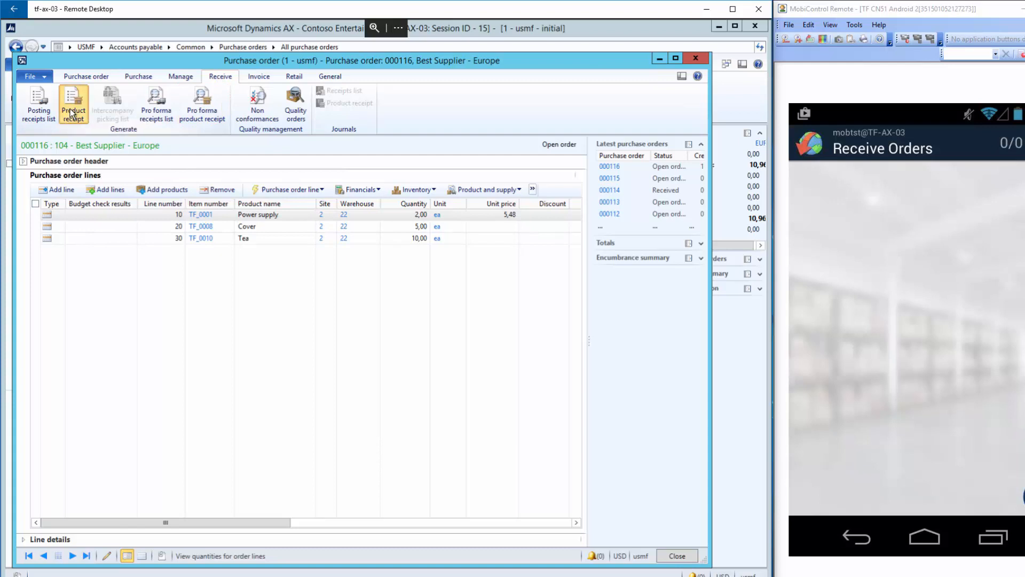
pyautogui.click(74, 105)
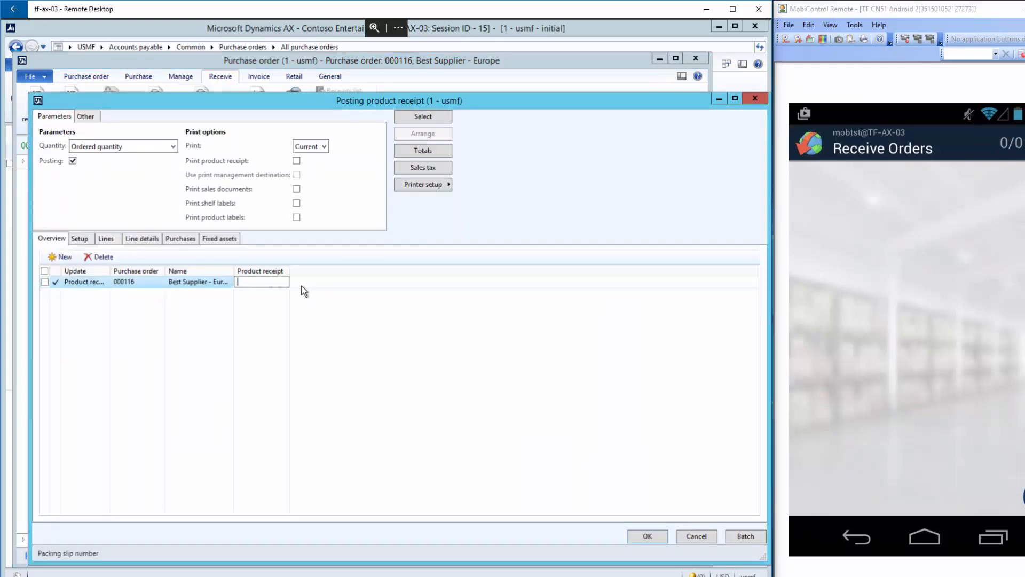
pyautogui.write('1505201')
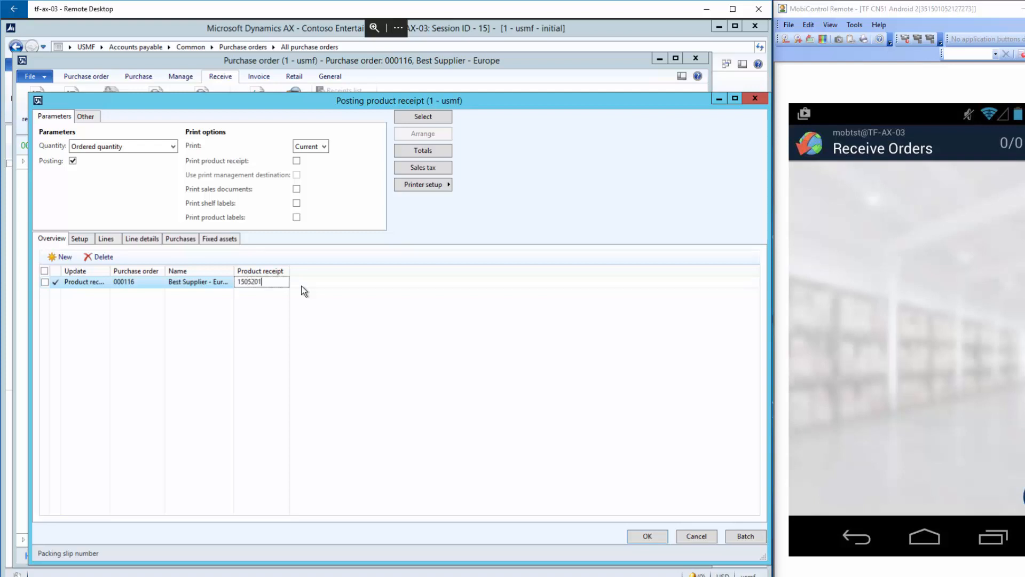
pyautogui.write('7')
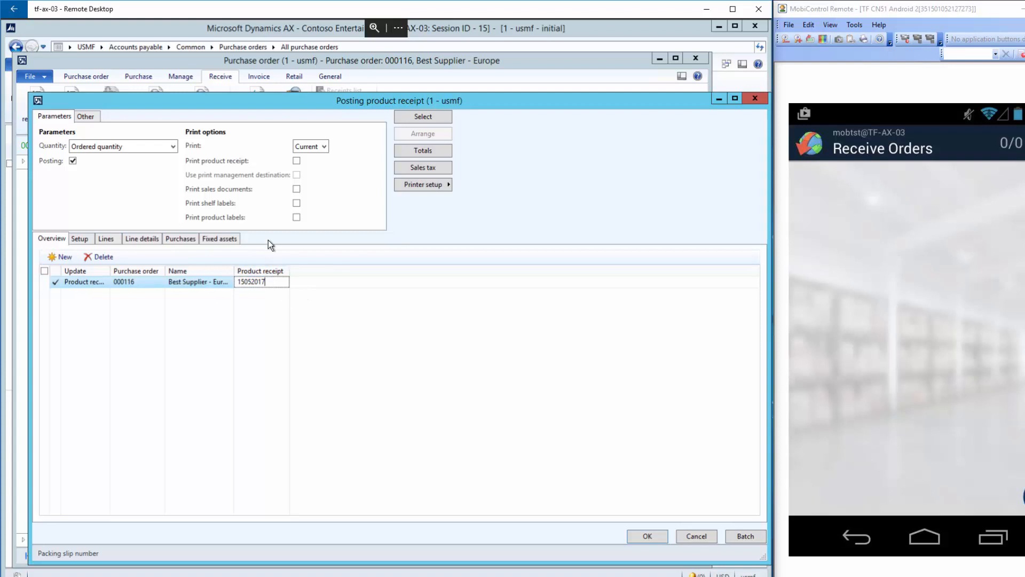
pyautogui.moveTo(664, 535)
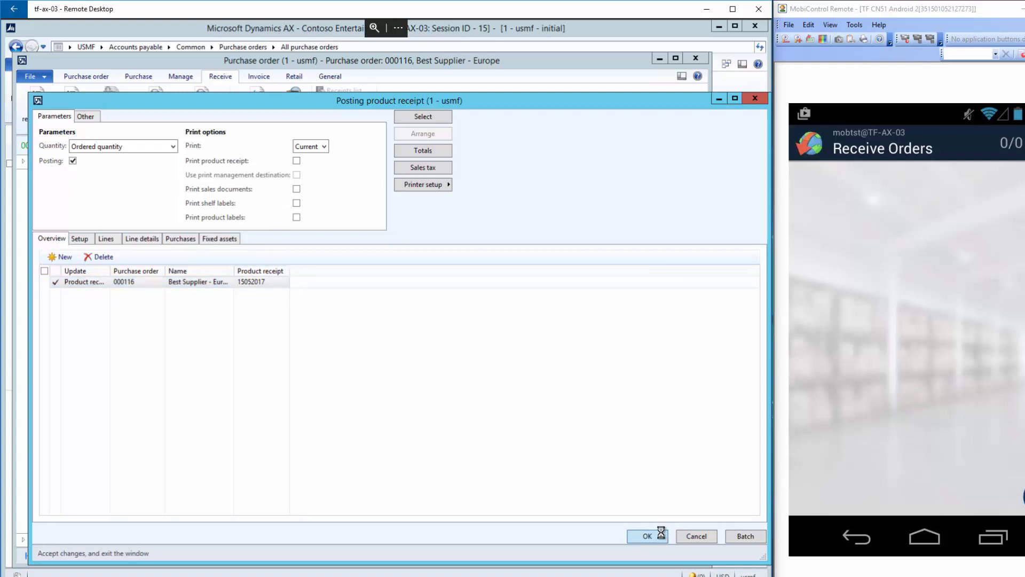
pyautogui.click(647, 536)
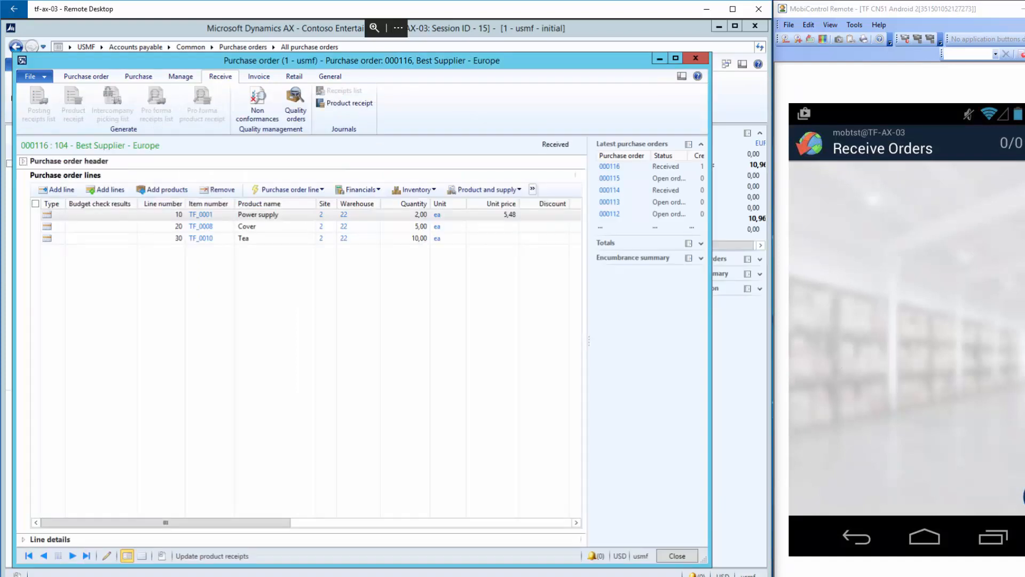
# Step: Check line quantities for order 000116: 2, 5 and 10 received
pyautogui.click(330, 75)
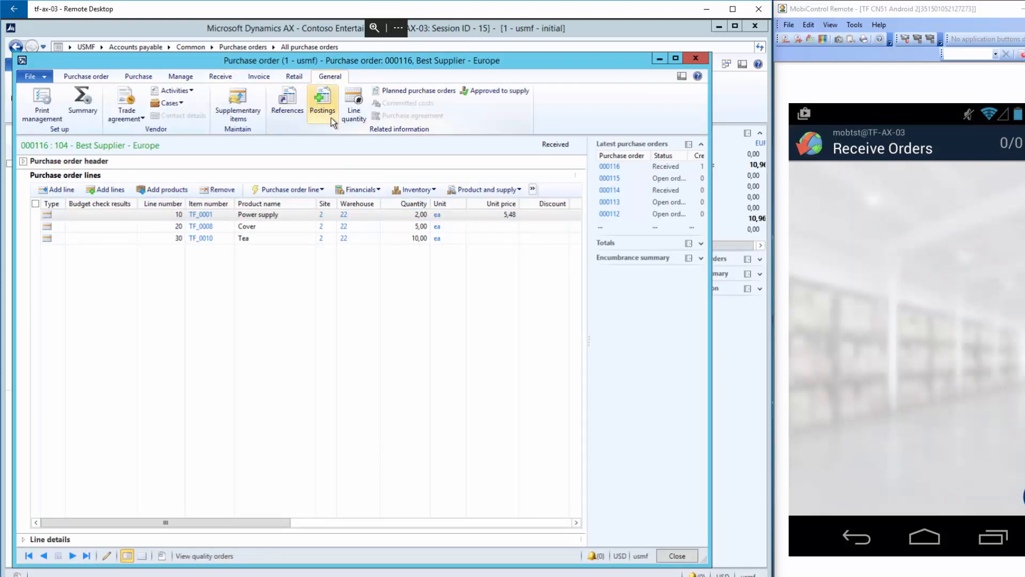
pyautogui.click(353, 105)
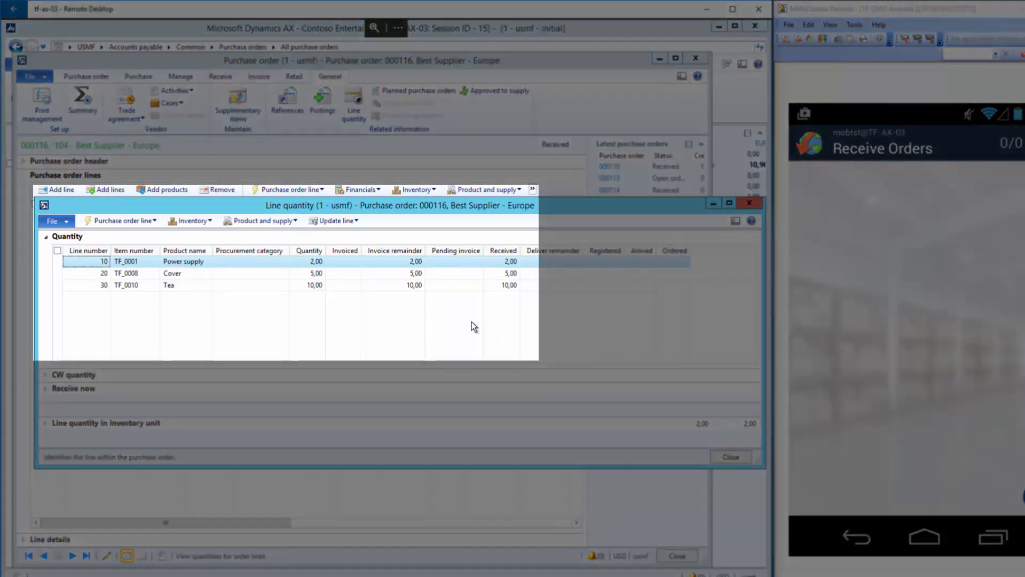
pyautogui.moveTo(615, 350)
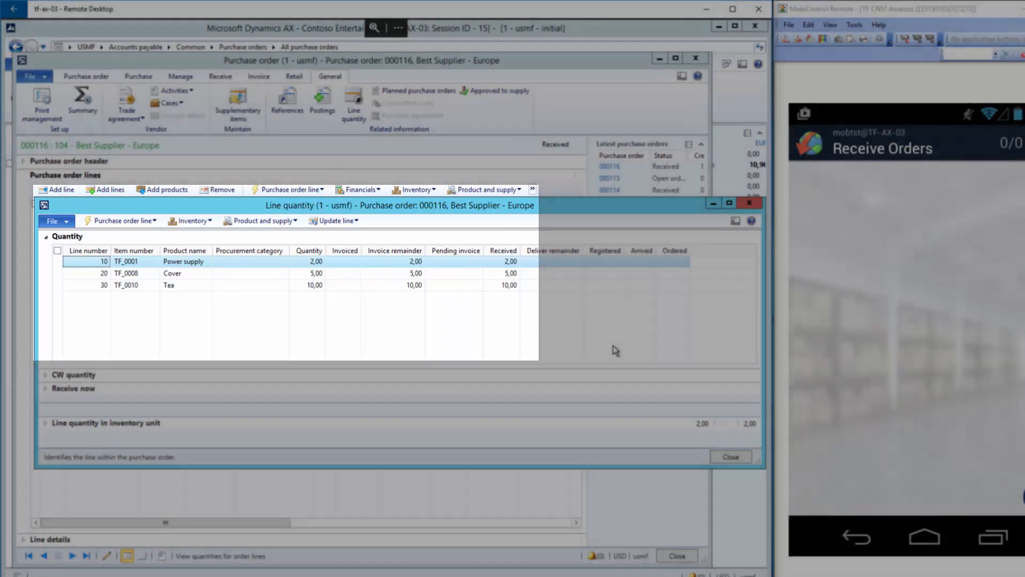